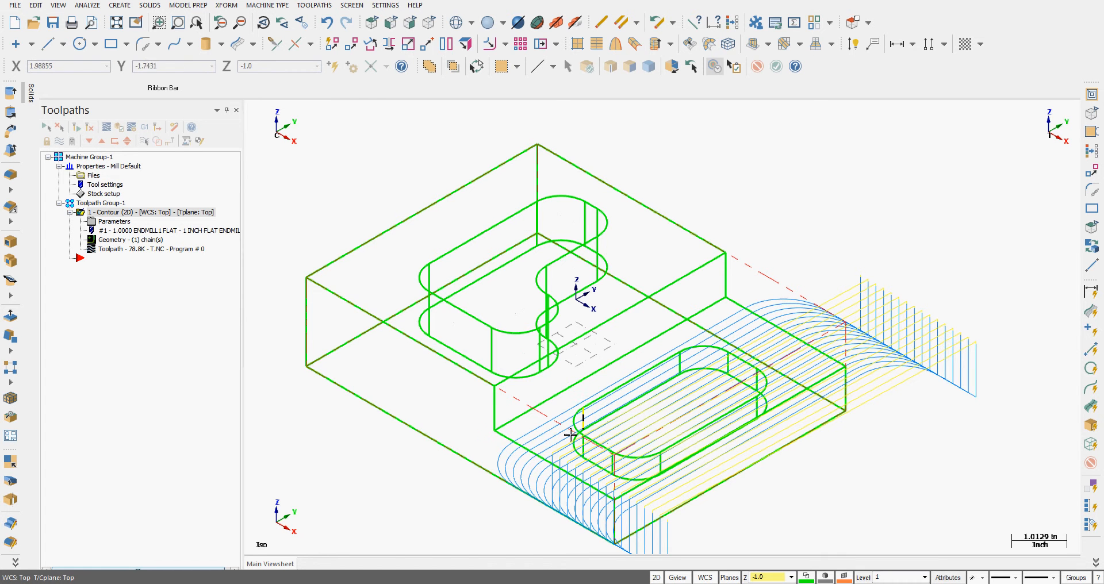
{"action": "mouse_move", "coordinate": [385, 371]}
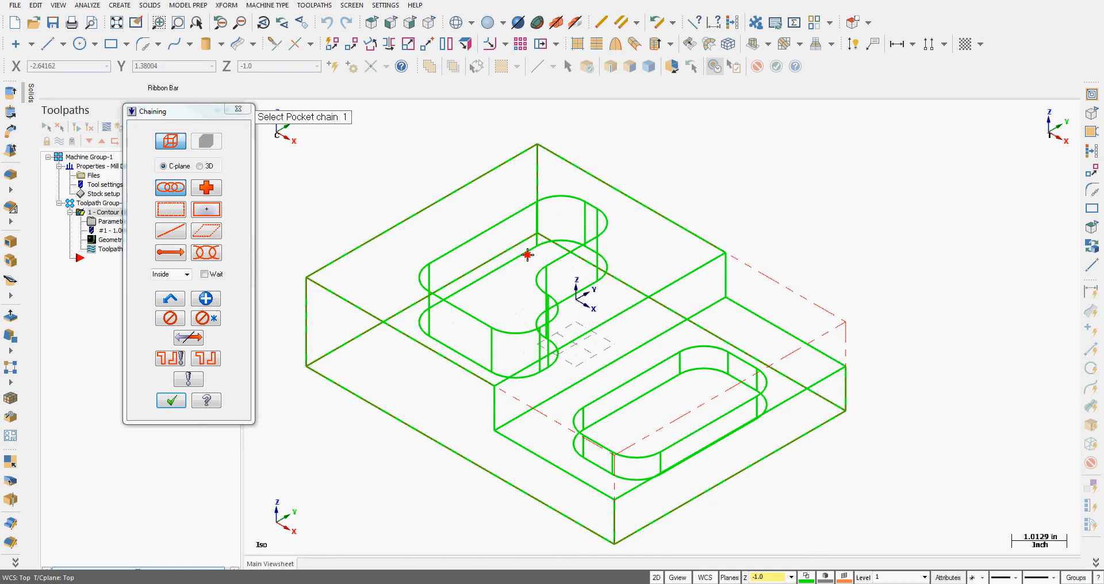
- Chain the block's outer edge as the pocket boundary and give it the 1 INCH FLAT ENDMILL with Rapid Retract on
{"action": "left_click", "coordinate": [170, 400]}
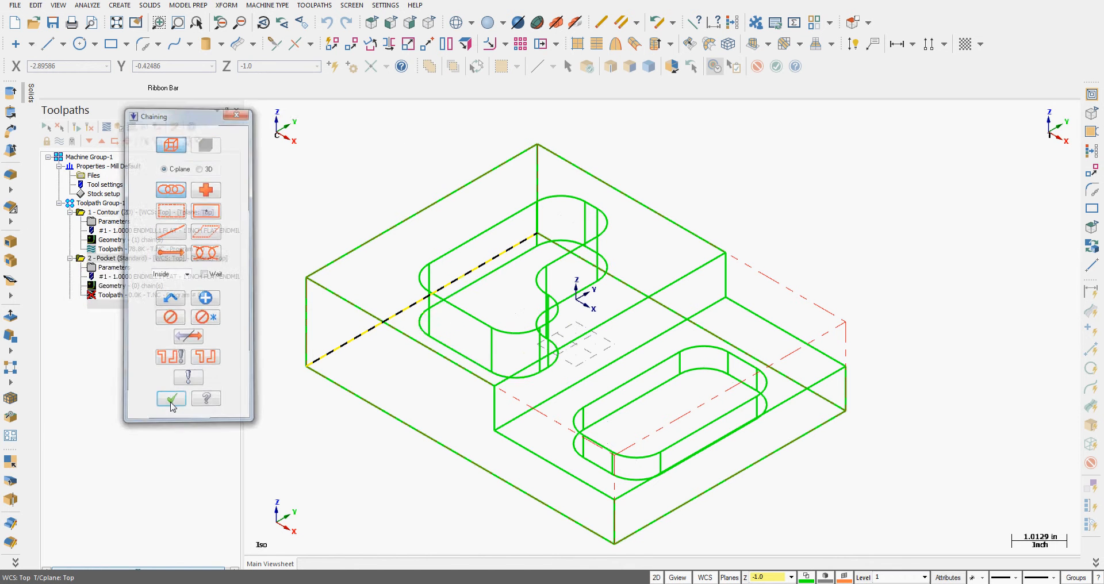
{"action": "left_click", "coordinate": [171, 399]}
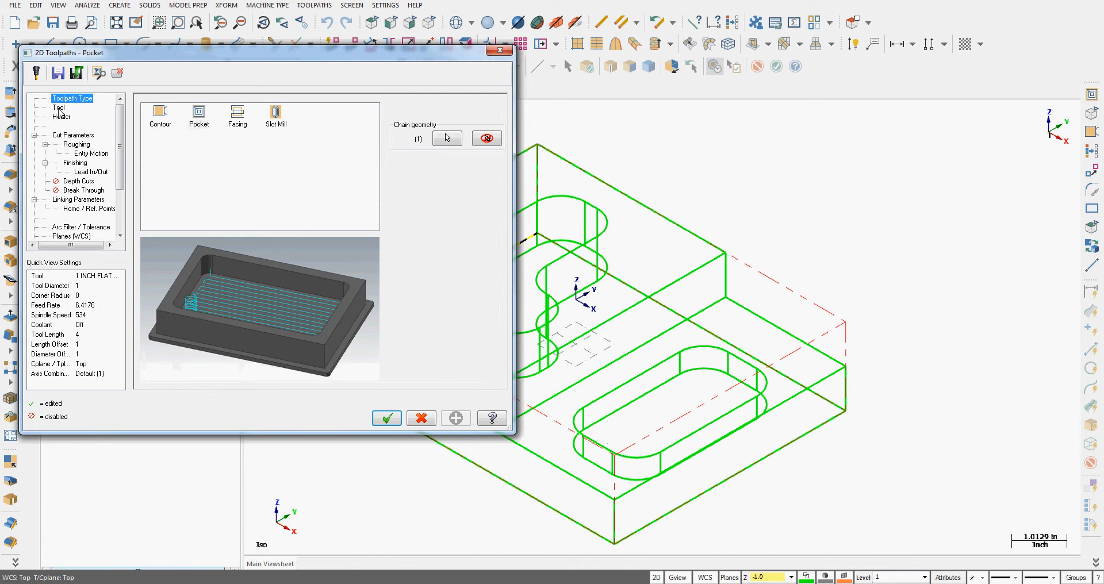
{"action": "left_click", "coordinate": [58, 108]}
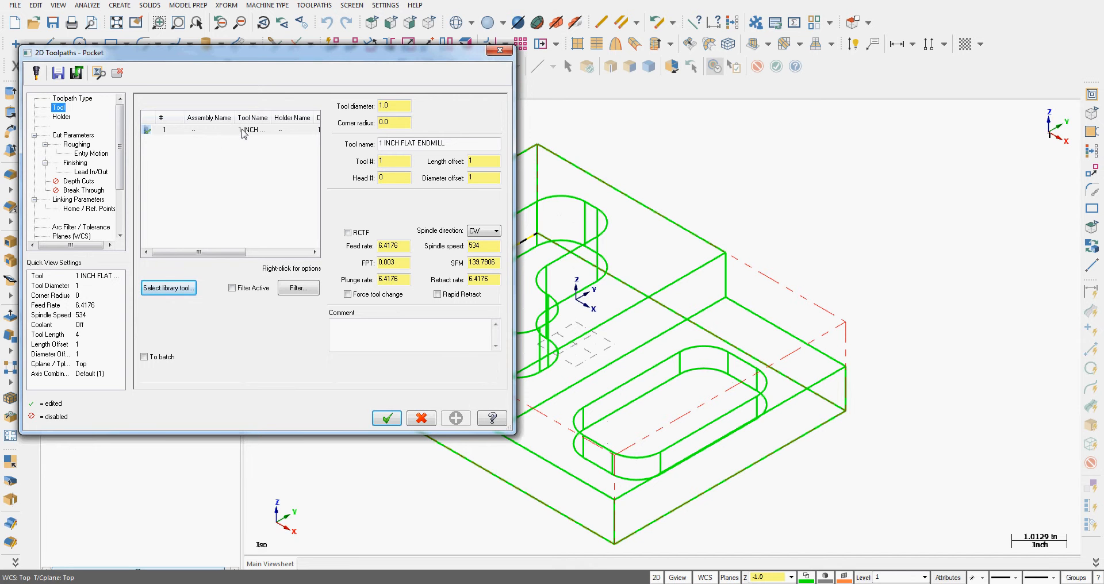
{"action": "mouse_move", "coordinate": [566, 222]}
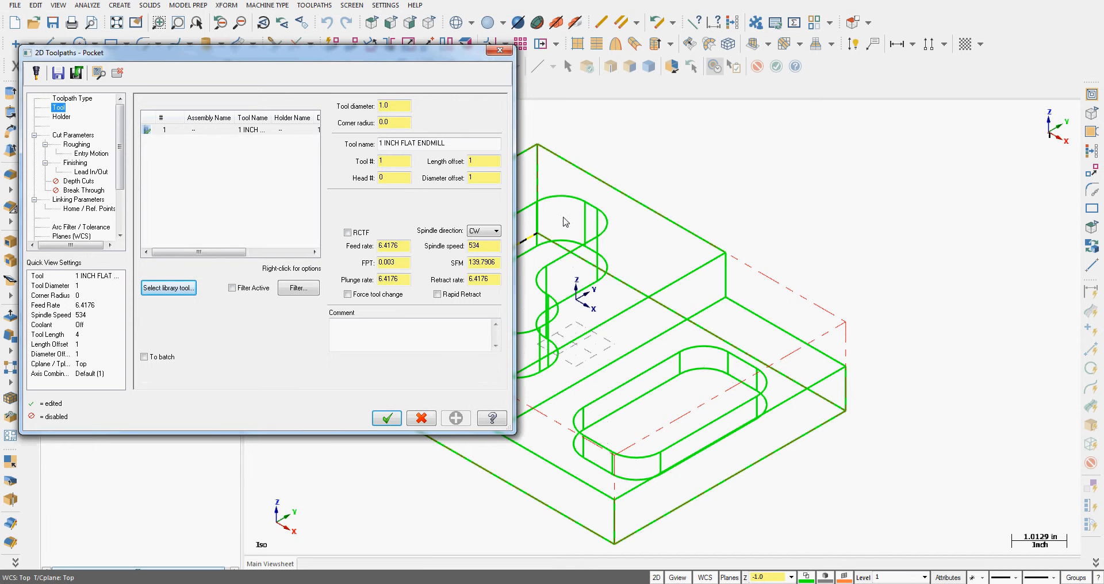
{"action": "mouse_move", "coordinate": [573, 255]}
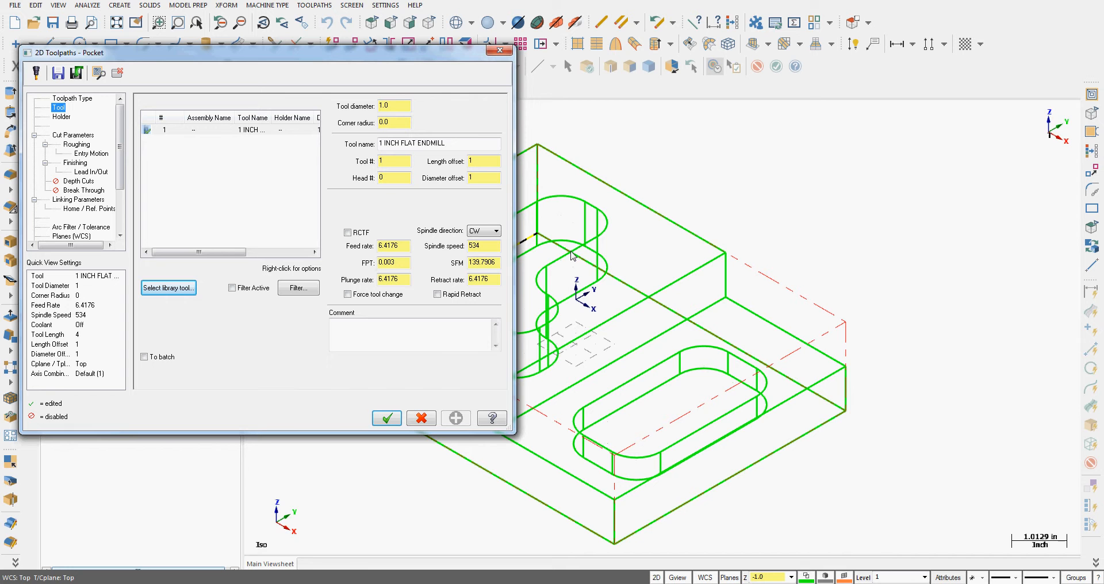
{"action": "mouse_move", "coordinate": [563, 225]}
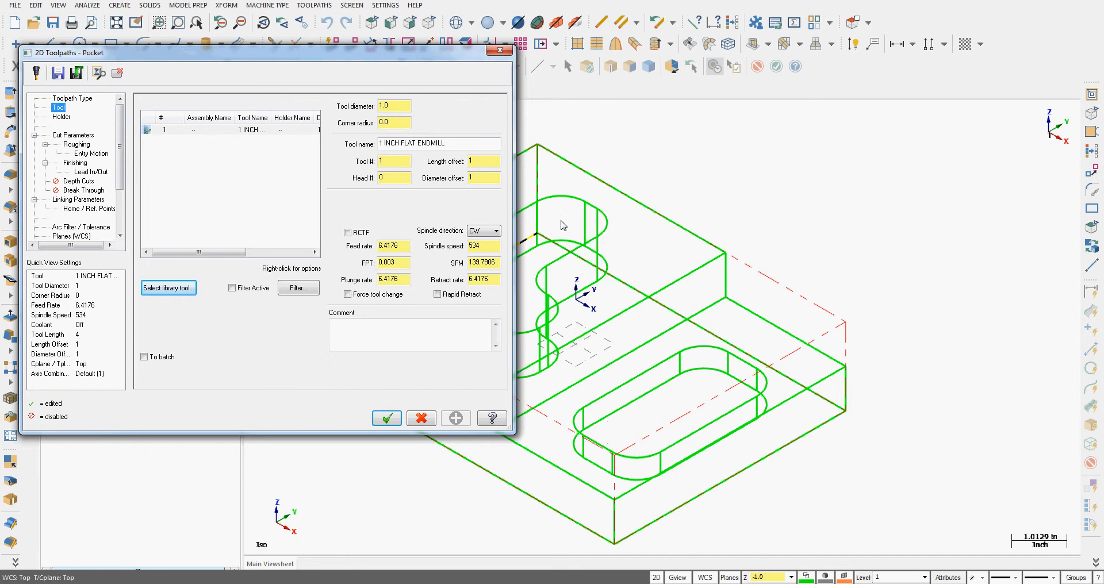
{"action": "mouse_move", "coordinate": [434, 312]}
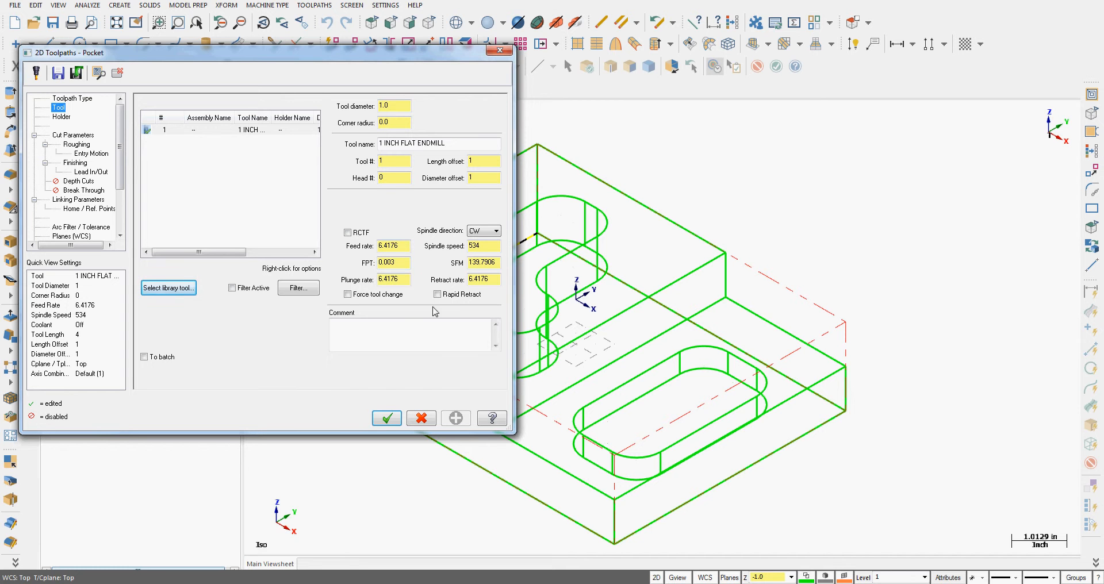
{"action": "left_click", "coordinate": [437, 295]}
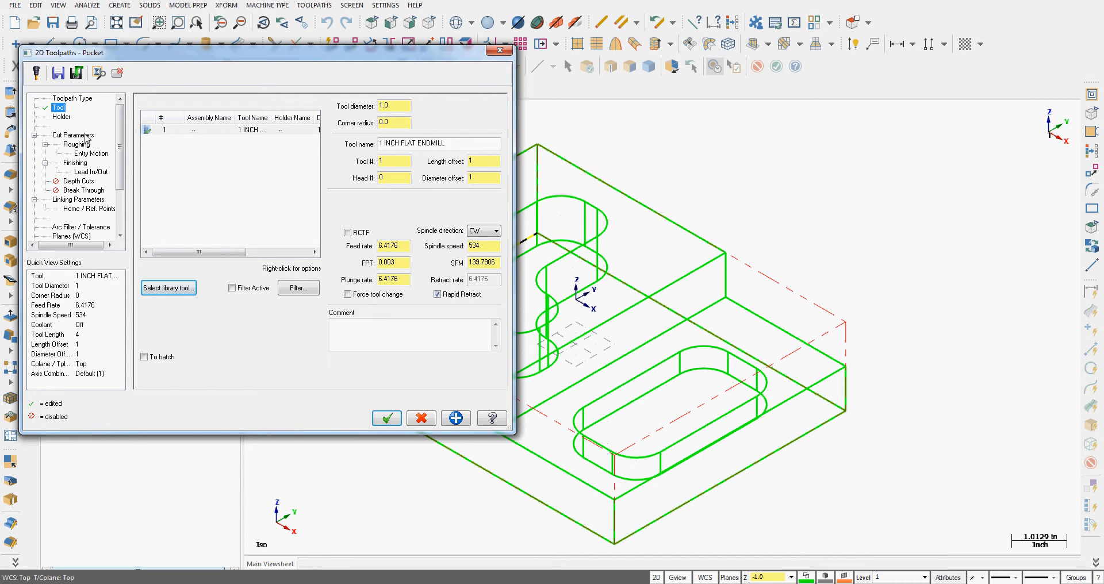
- In Cut Parameters set Pocket type to Standard and enable 'Create additional finish operation'
{"action": "left_click", "coordinate": [73, 136]}
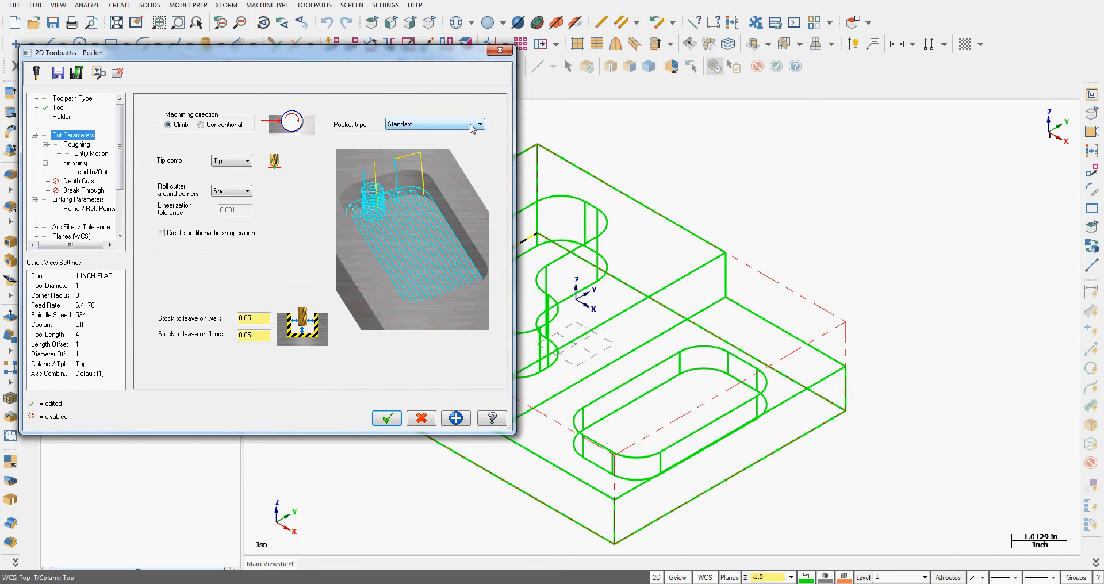
{"action": "left_click", "coordinate": [480, 124]}
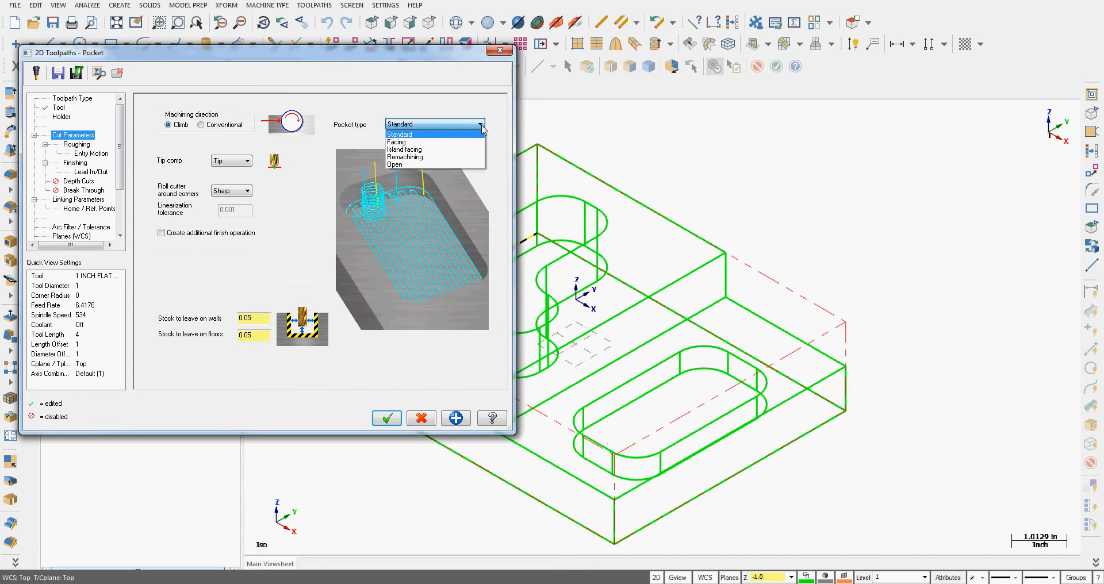
{"action": "mouse_move", "coordinate": [416, 143]}
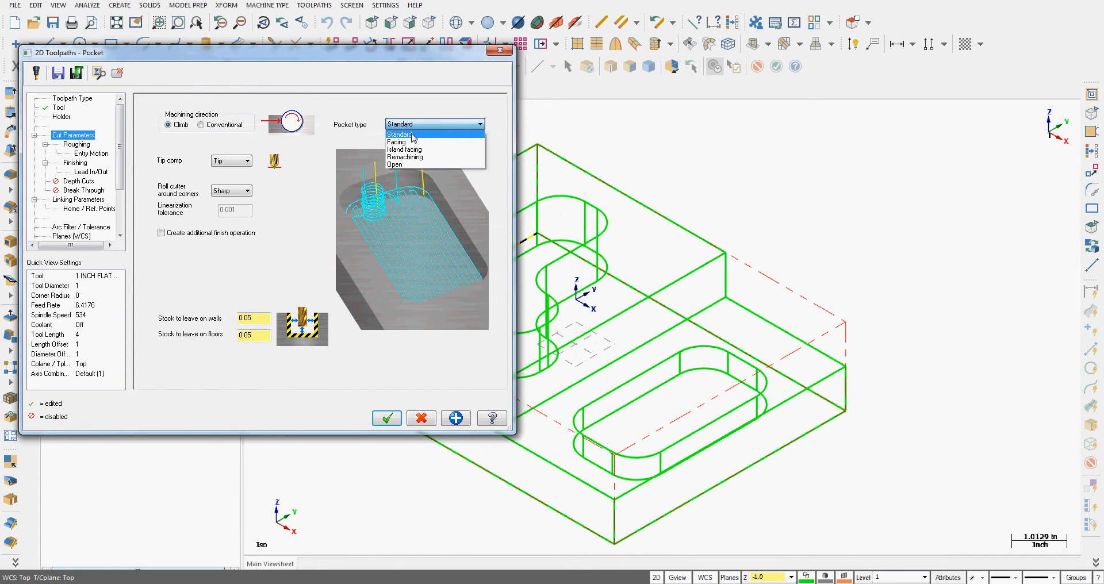
{"action": "left_click", "coordinate": [400, 134]}
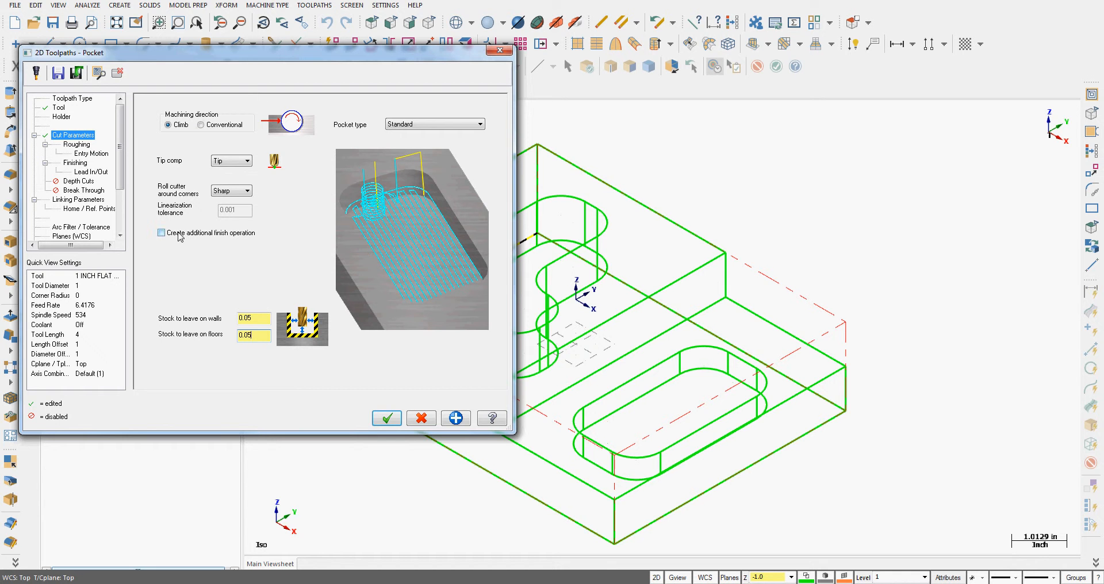
{"action": "mouse_move", "coordinate": [234, 241]}
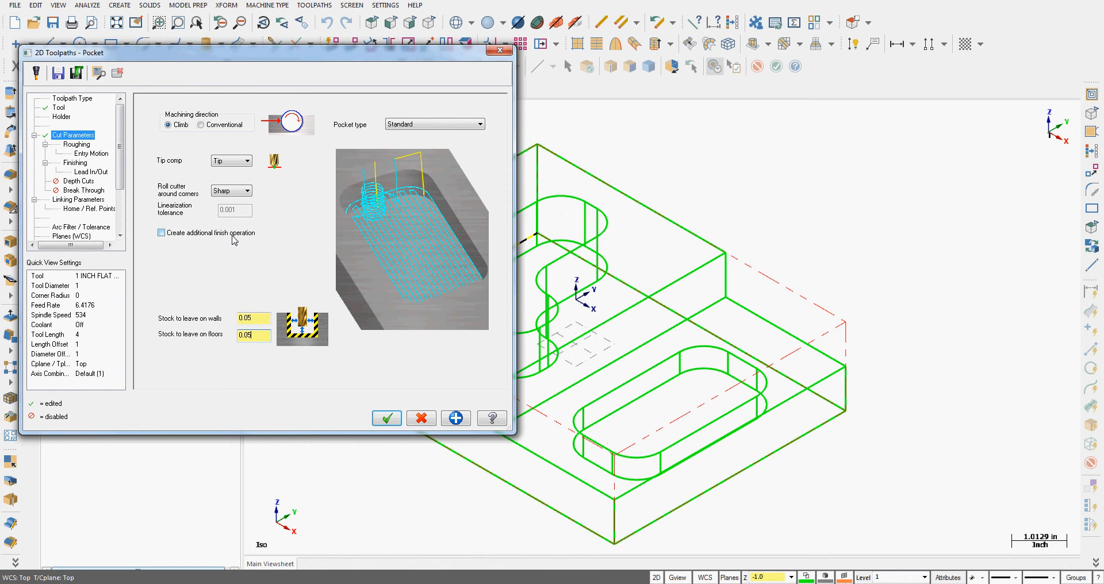
{"action": "left_click", "coordinate": [161, 233]}
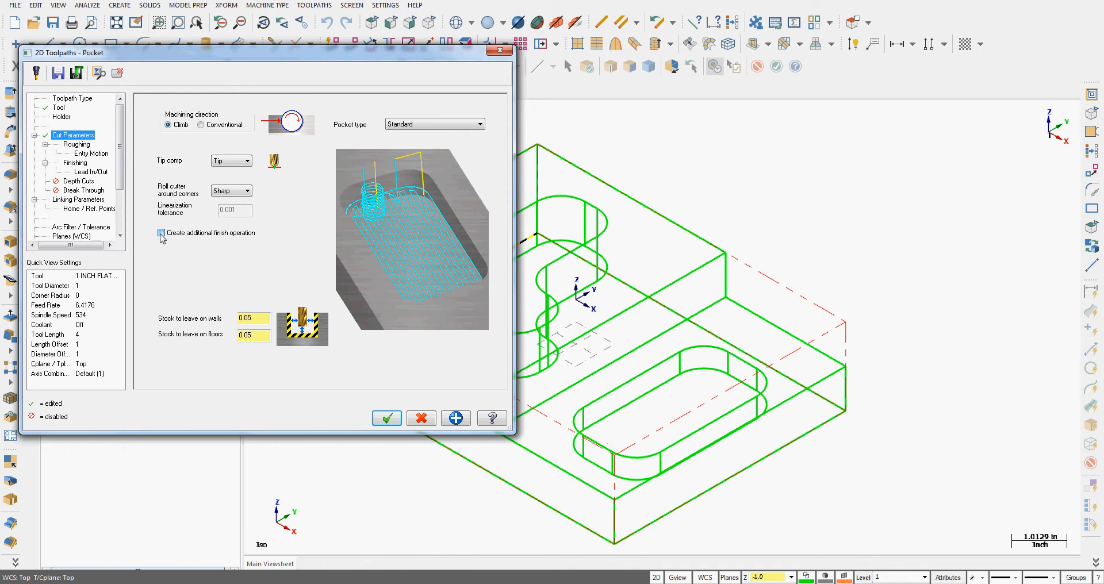
{"action": "left_click", "coordinate": [161, 233]}
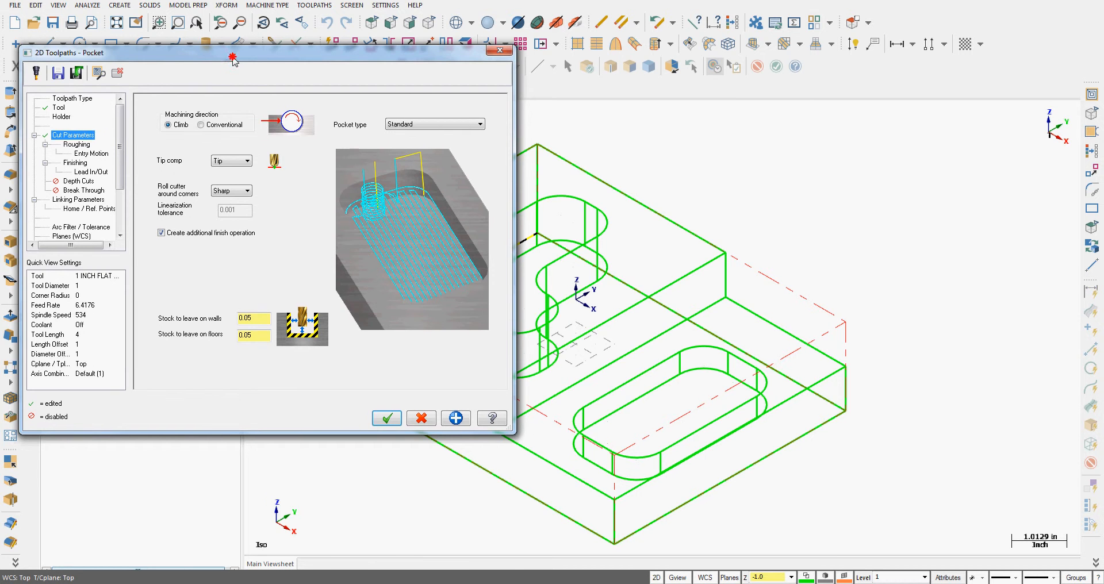
- Move the 2D Toolpaths - Pocket dialog aside and show the Roughing page
{"action": "left_click_drag", "start_coordinate": [232, 53], "coordinate": [490, 54]}
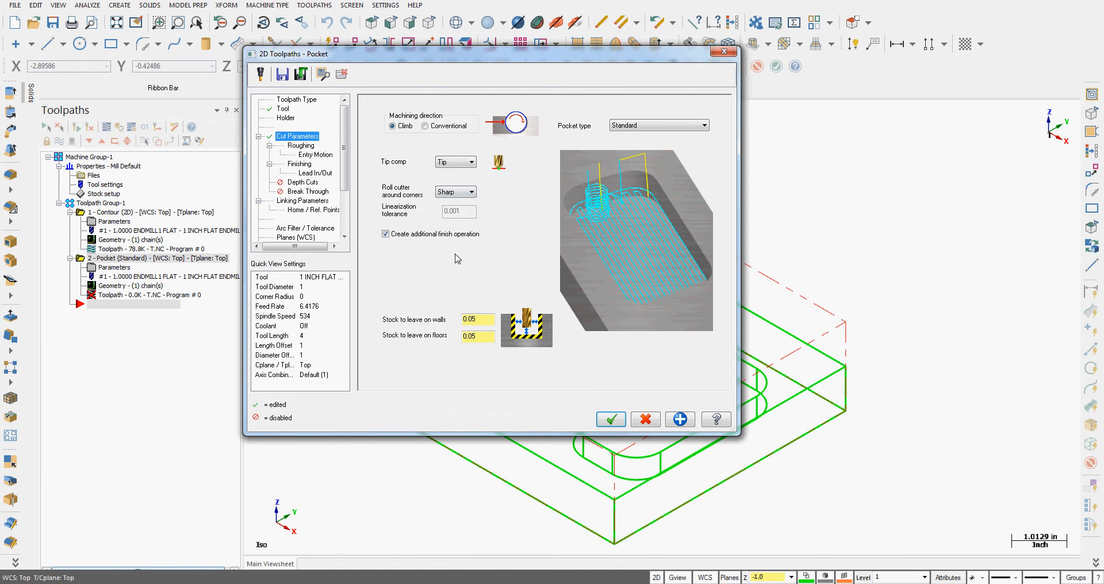
{"action": "mouse_move", "coordinate": [520, 286]}
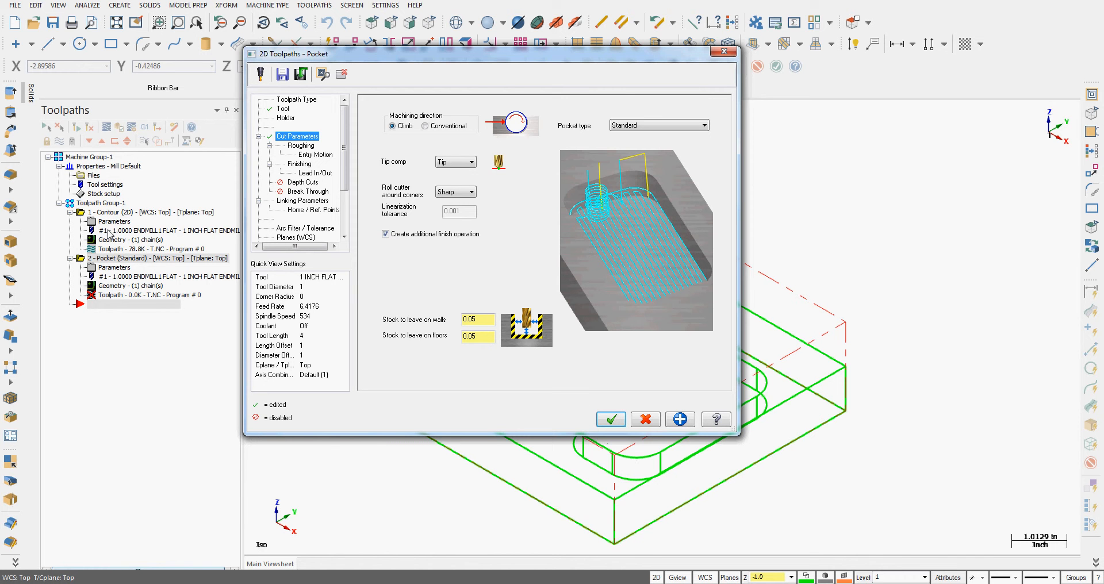
{"action": "mouse_move", "coordinate": [372, 284]}
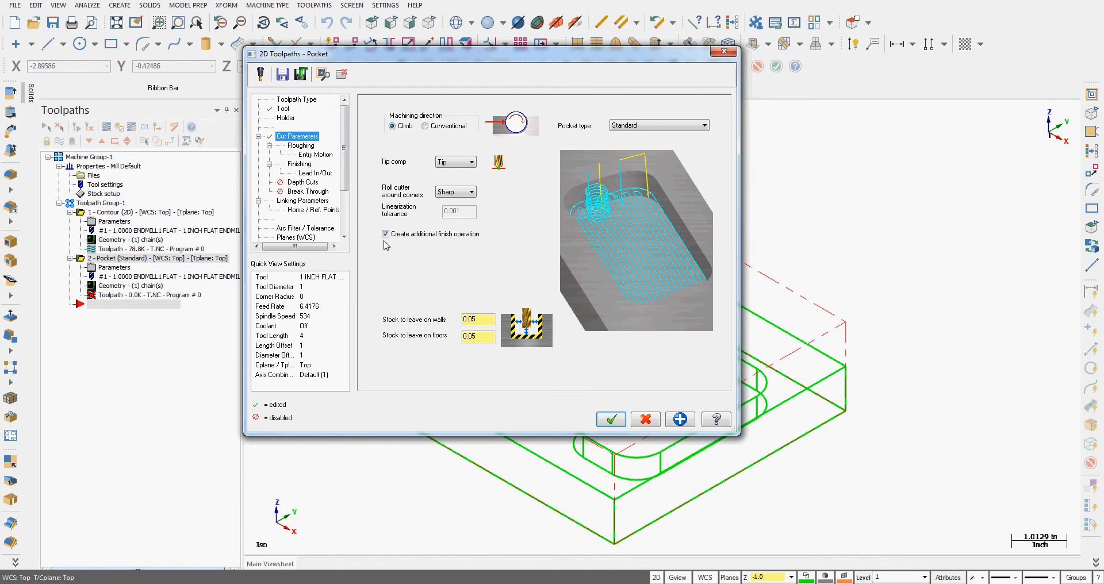
{"action": "mouse_move", "coordinate": [604, 138]}
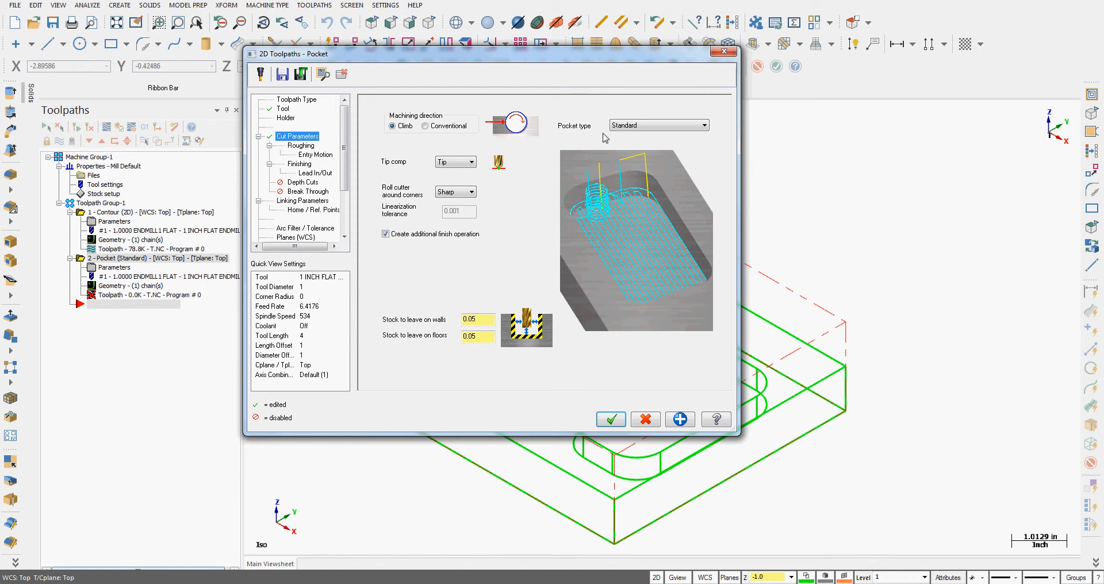
{"action": "left_click", "coordinate": [477, 336]}
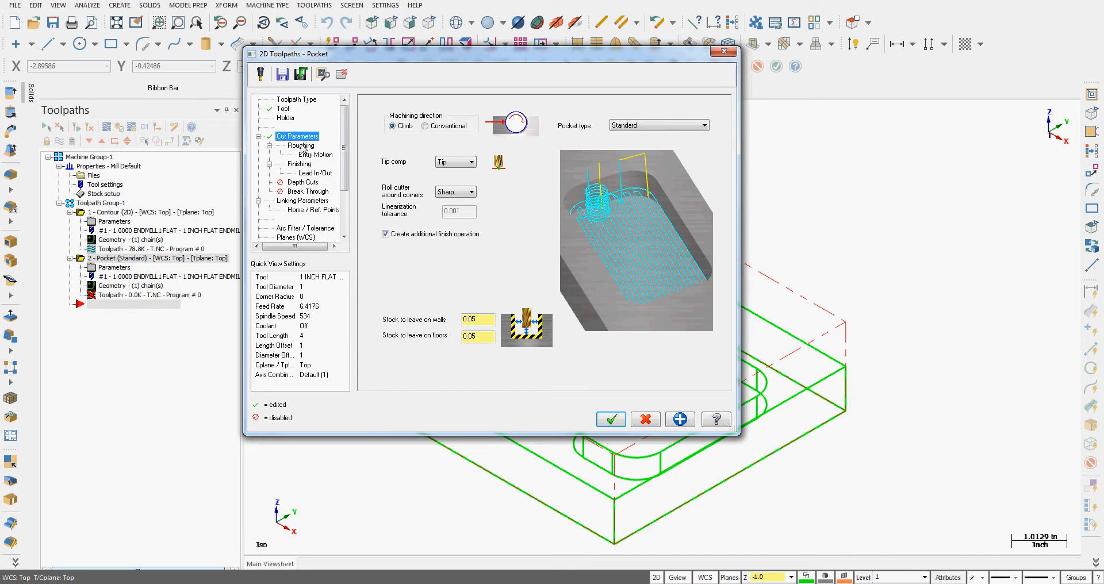
{"action": "left_click", "coordinate": [301, 146]}
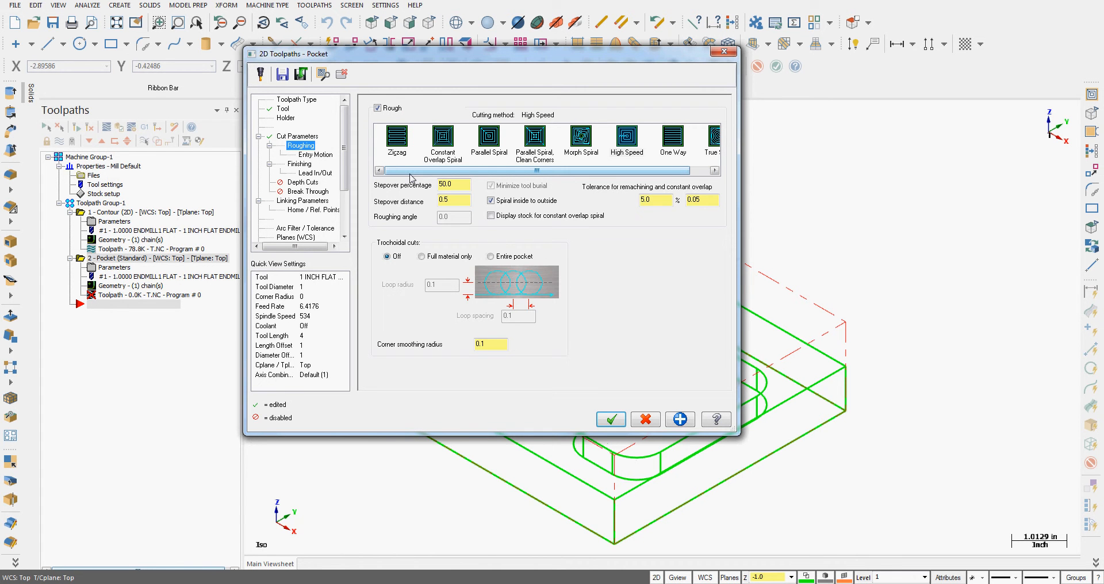
- Switch pocket roughing to the Zigzag cutting method with 0.7 stepover
{"action": "left_click", "coordinate": [397, 138]}
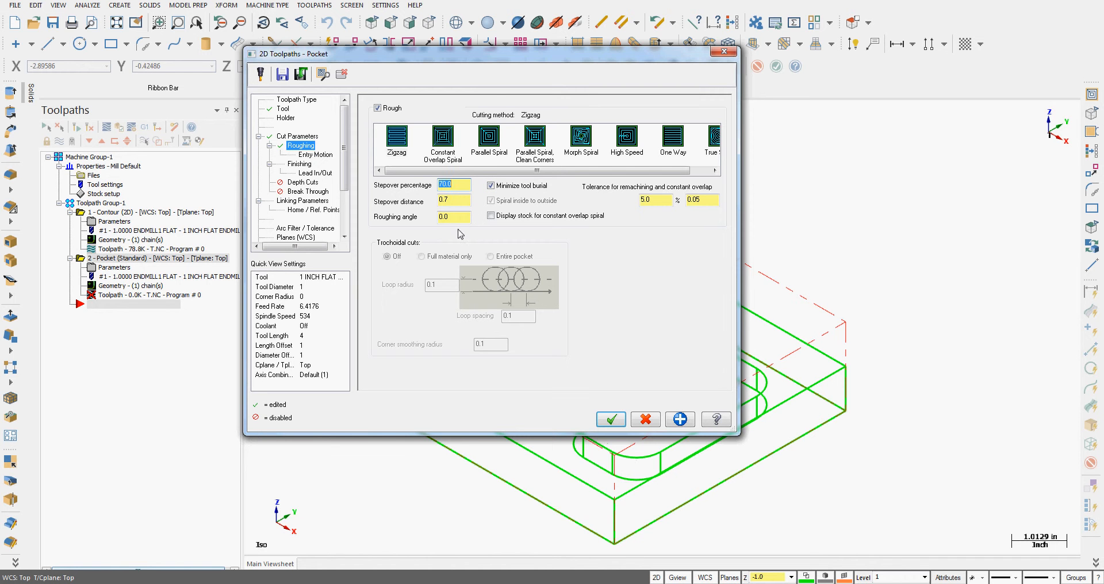
{"action": "mouse_move", "coordinate": [317, 162]}
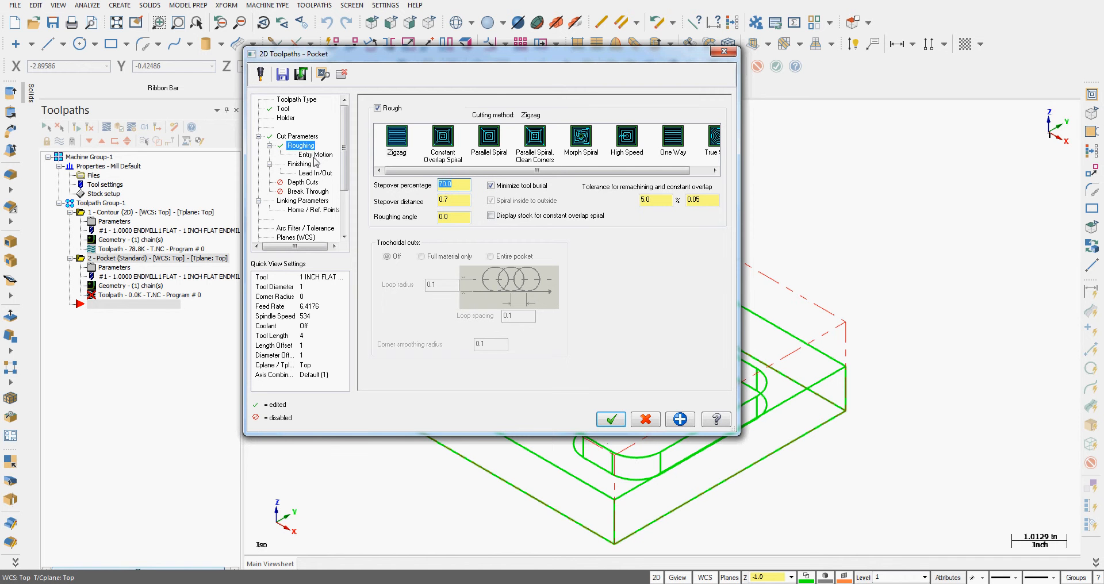
{"action": "left_click", "coordinate": [316, 155]}
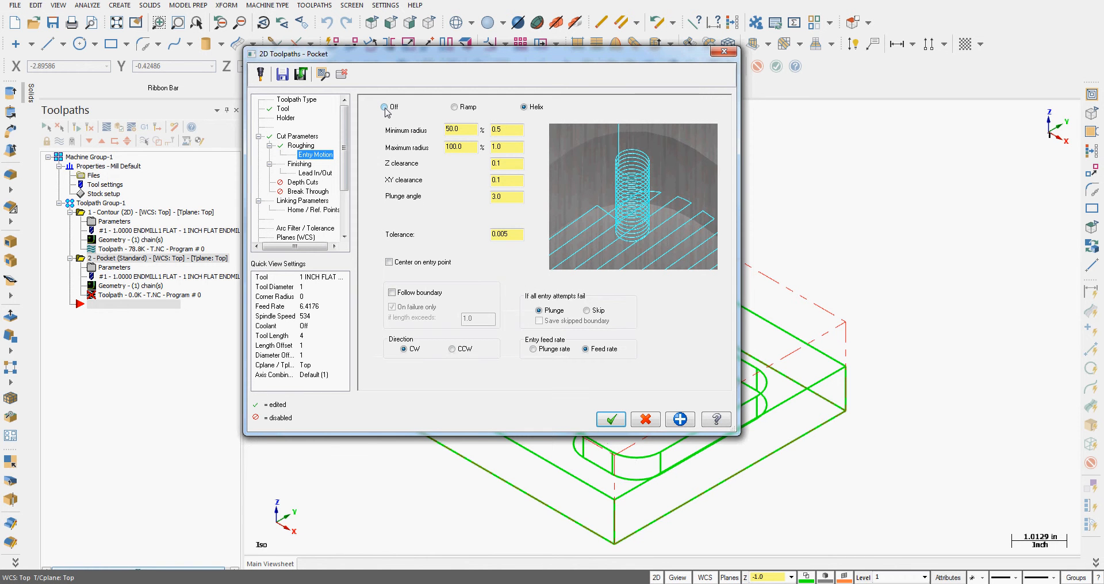
{"action": "mouse_move", "coordinate": [640, 167]}
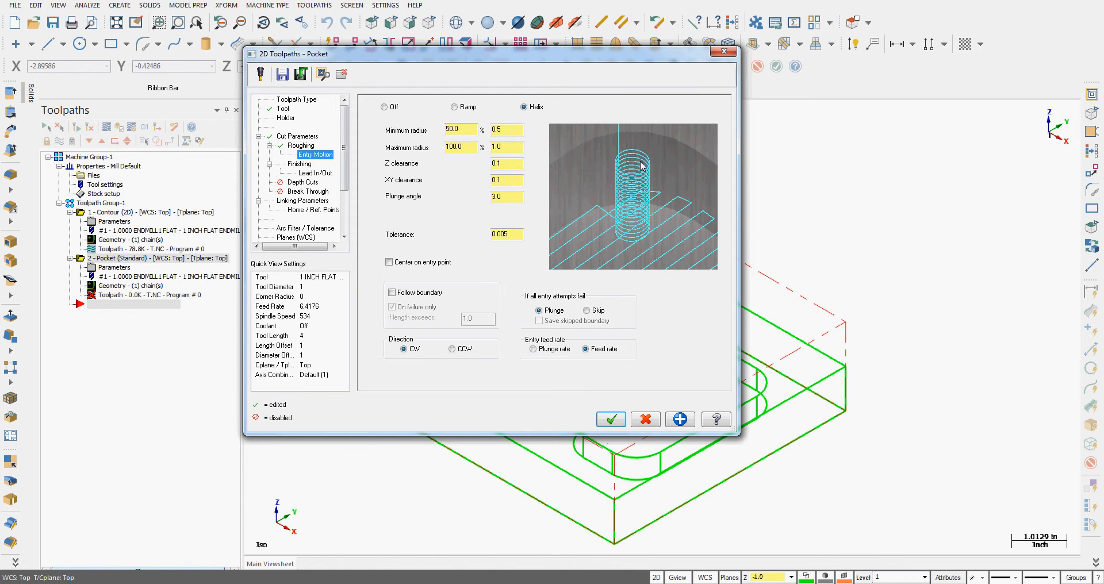
{"action": "mouse_move", "coordinate": [635, 244]}
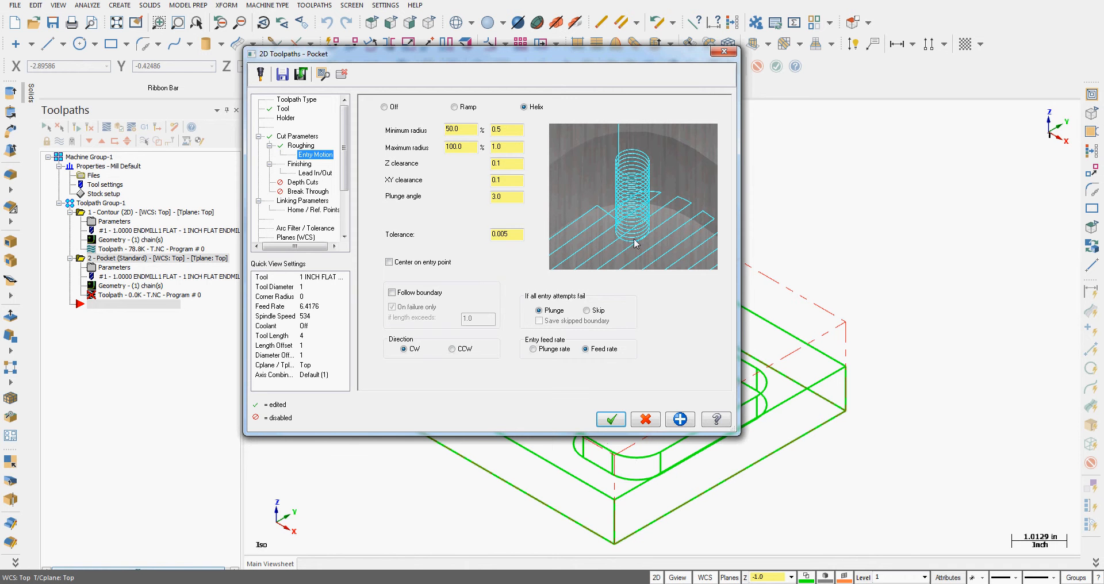
{"action": "mouse_move", "coordinate": [477, 141]}
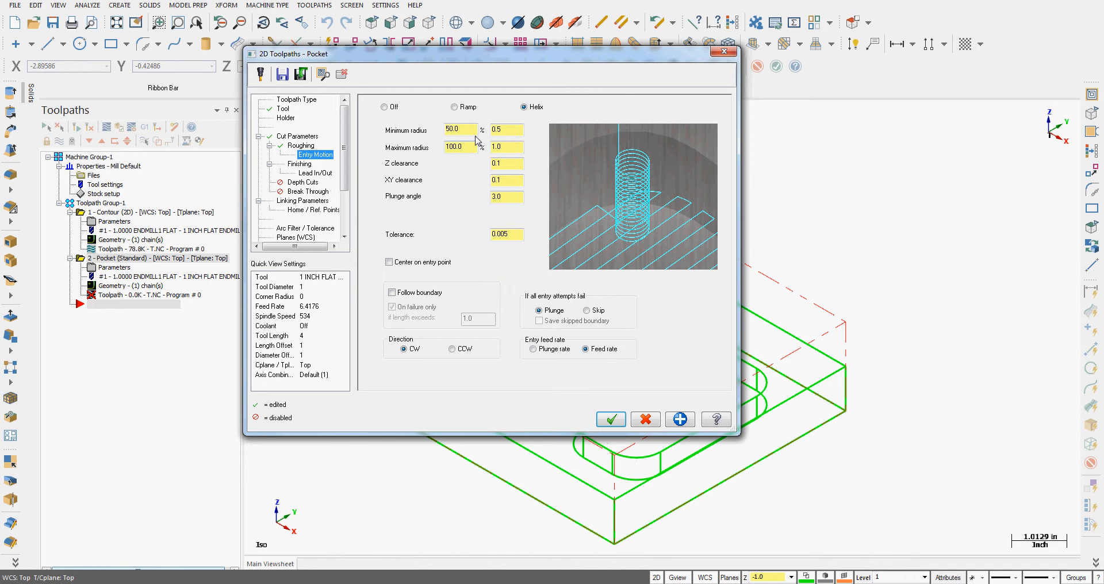
{"action": "mouse_move", "coordinate": [390, 288]}
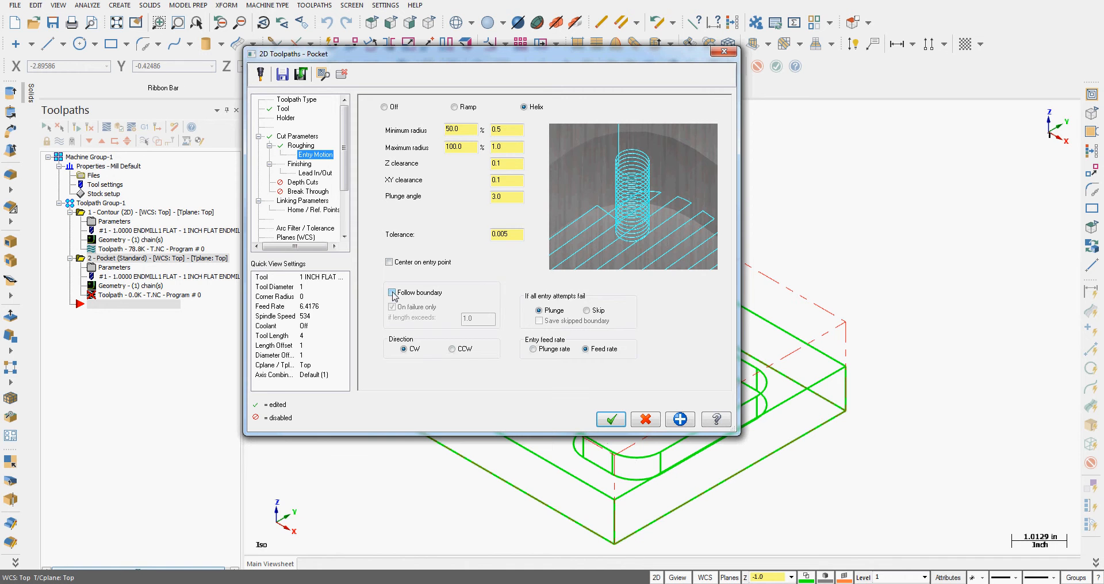
- Change the roughing entry motion from helix to Ramp with maximum length 2.793165
{"action": "left_click", "coordinate": [391, 293]}
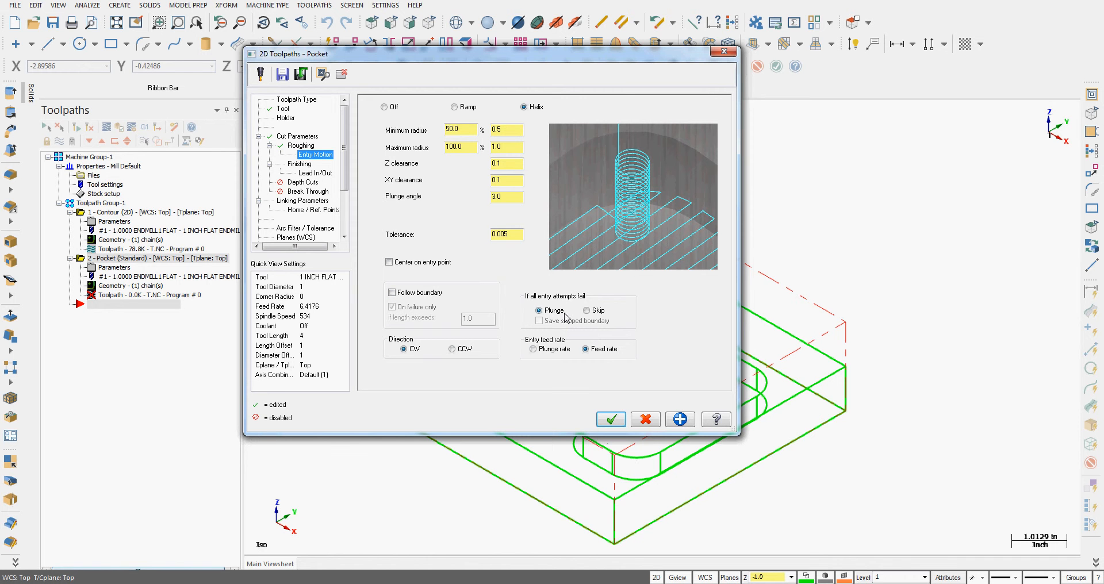
{"action": "mouse_move", "coordinate": [535, 315]}
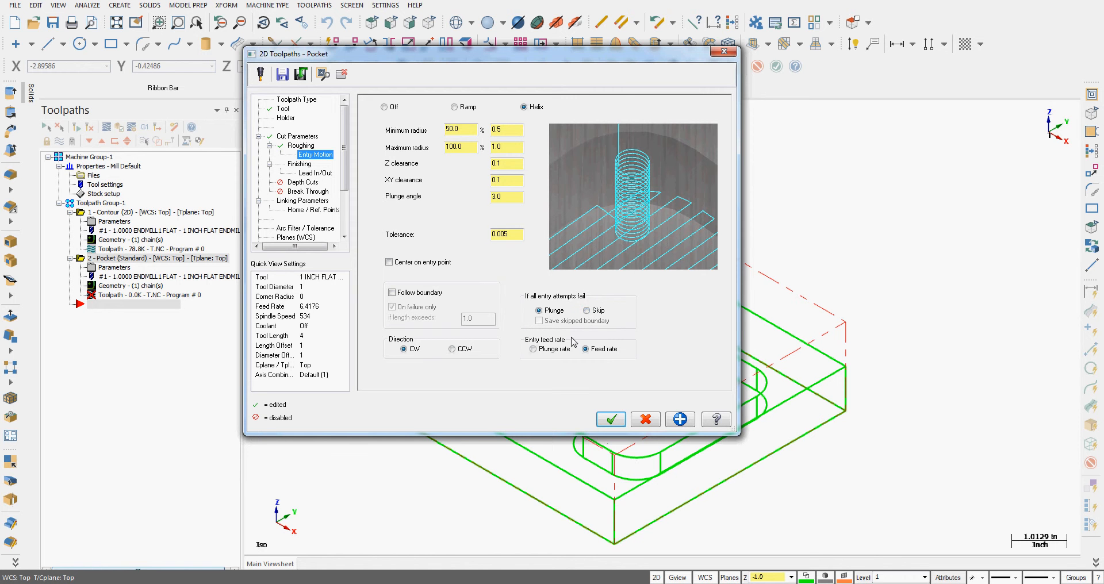
{"action": "mouse_move", "coordinate": [406, 359]}
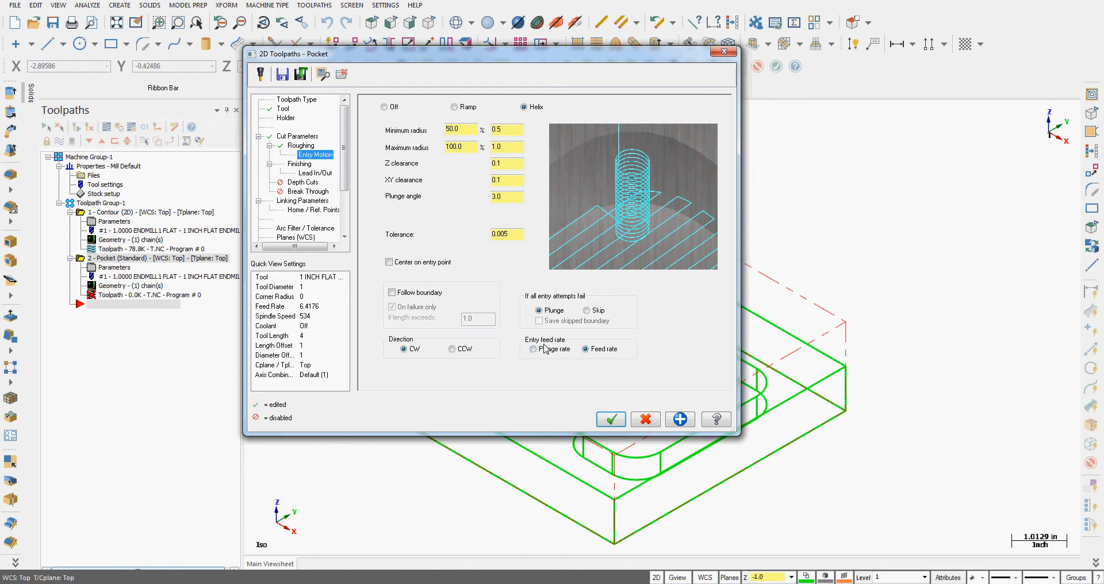
{"action": "left_click", "coordinate": [584, 349]}
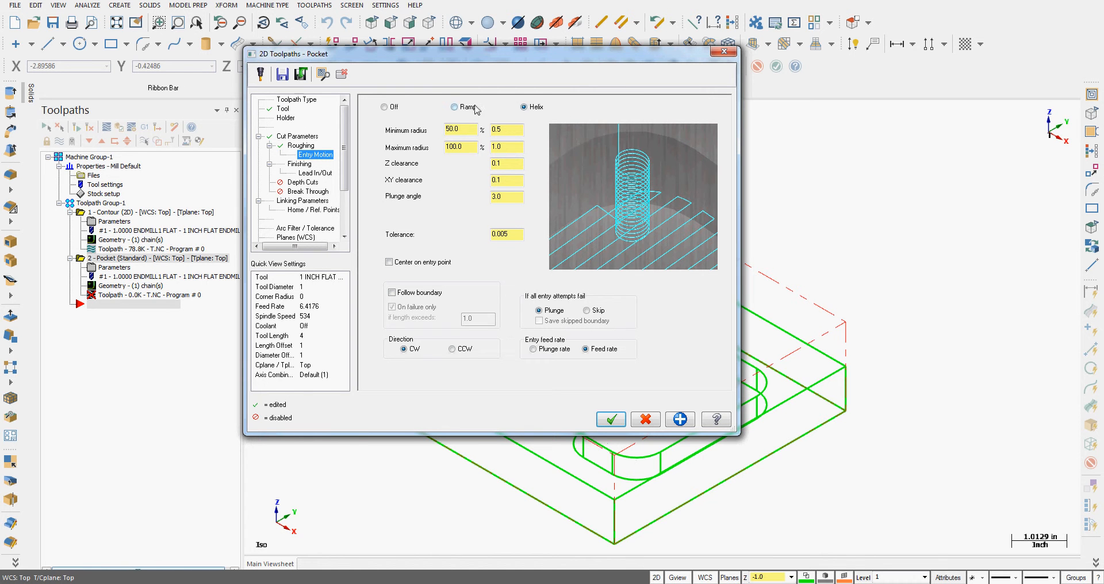
{"action": "left_click", "coordinate": [454, 106]}
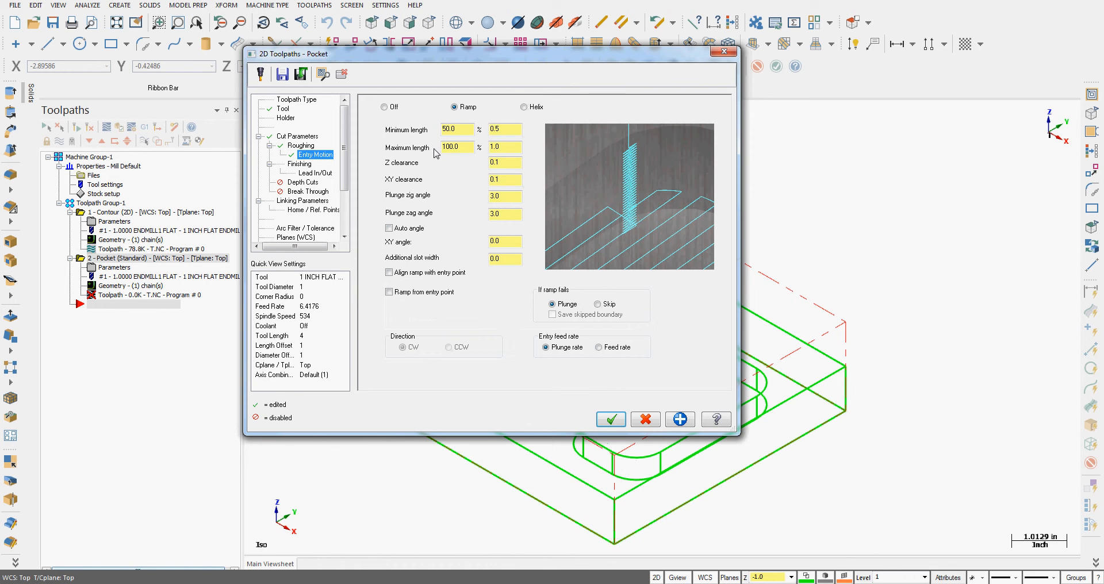
{"action": "left_click", "coordinate": [456, 147]}
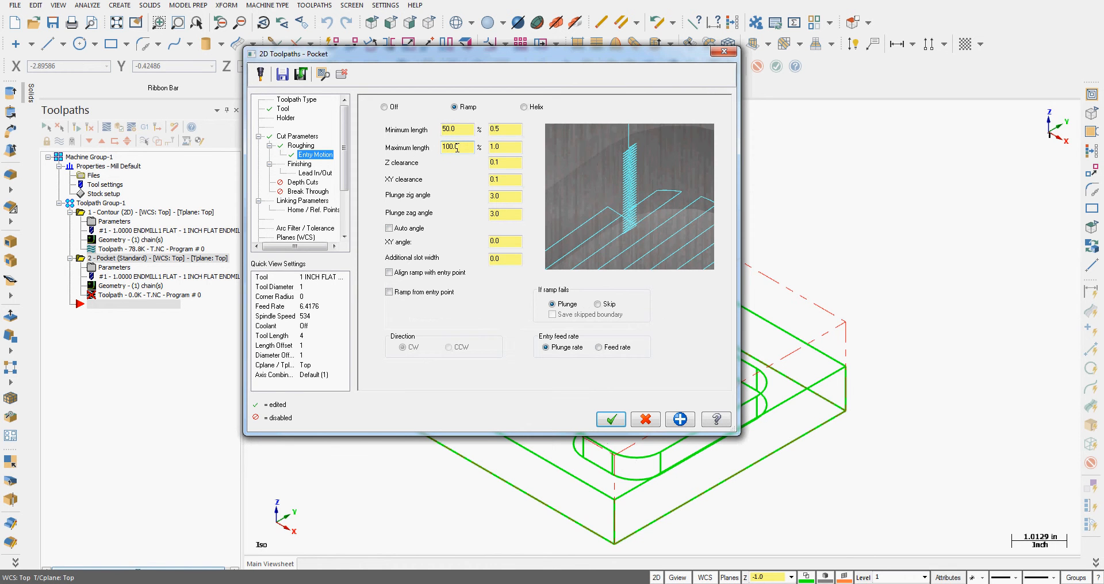
{"action": "left_click", "coordinate": [504, 147]}
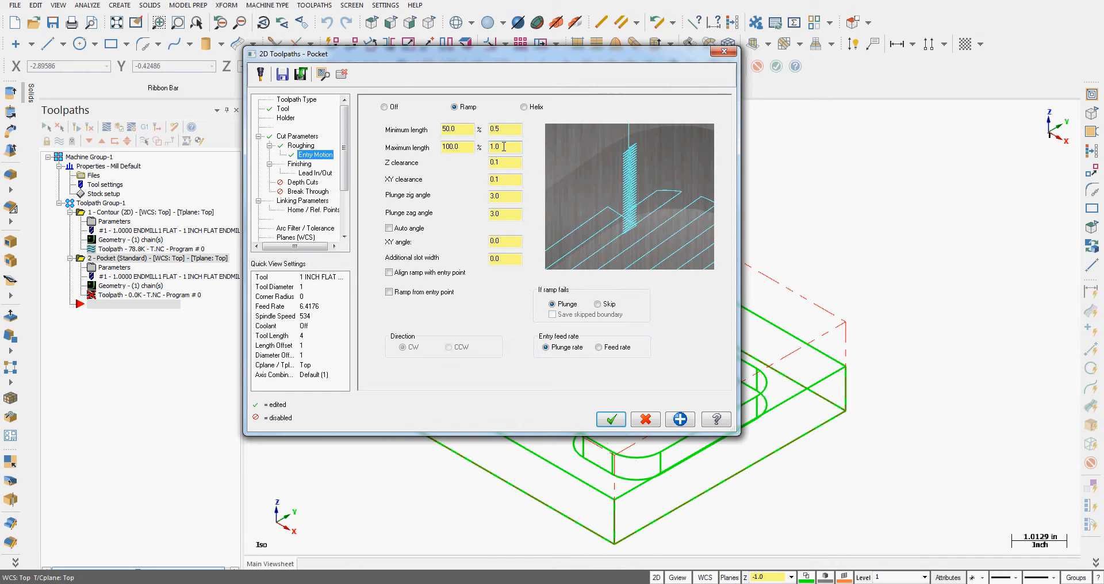
{"action": "right_click", "coordinate": [505, 146]}
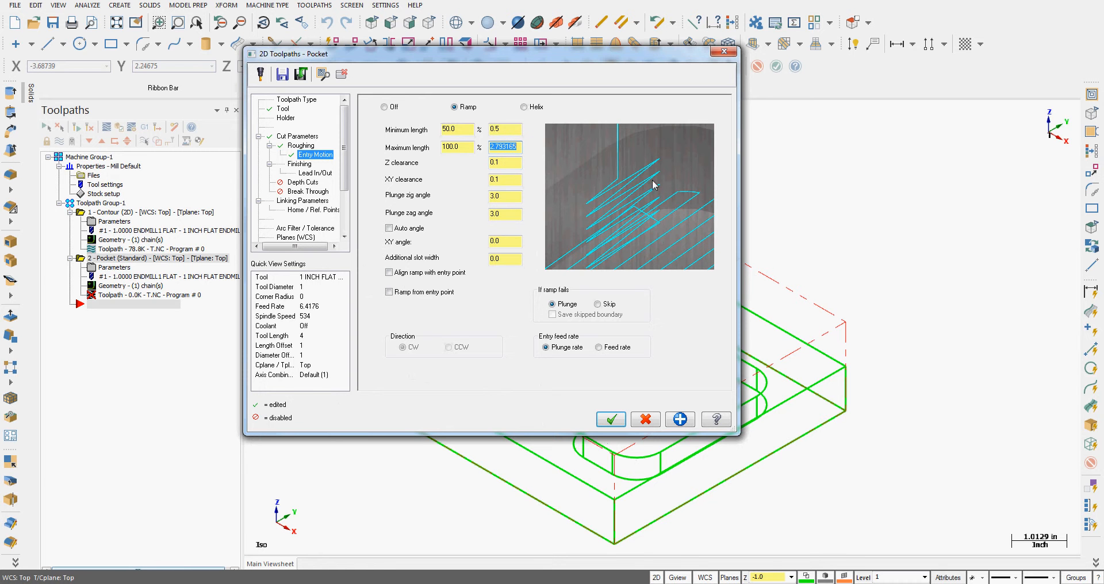
{"action": "mouse_move", "coordinate": [617, 219]}
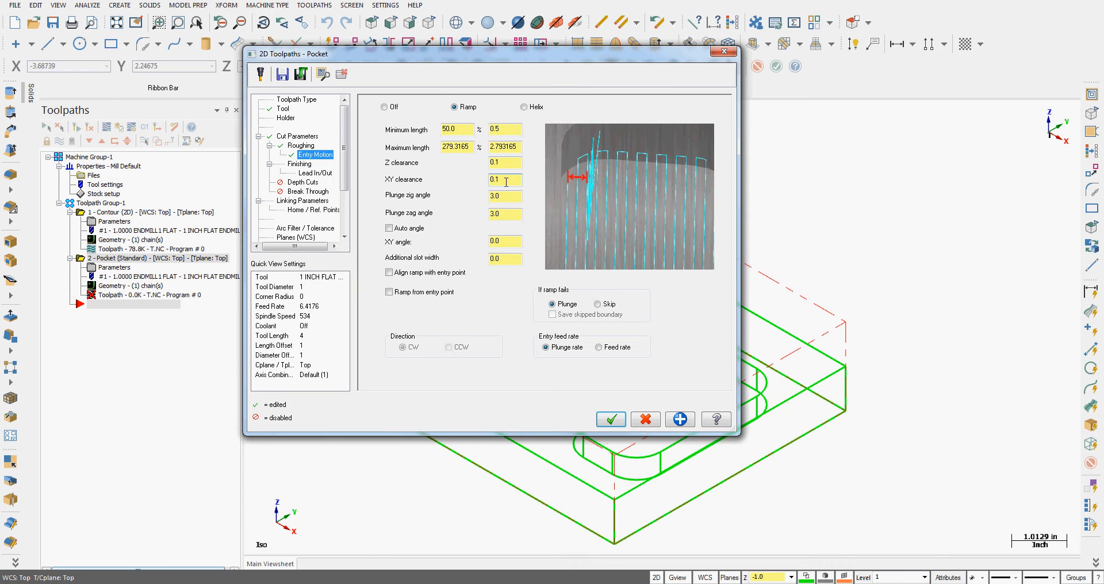
{"action": "mouse_move", "coordinate": [681, 255]}
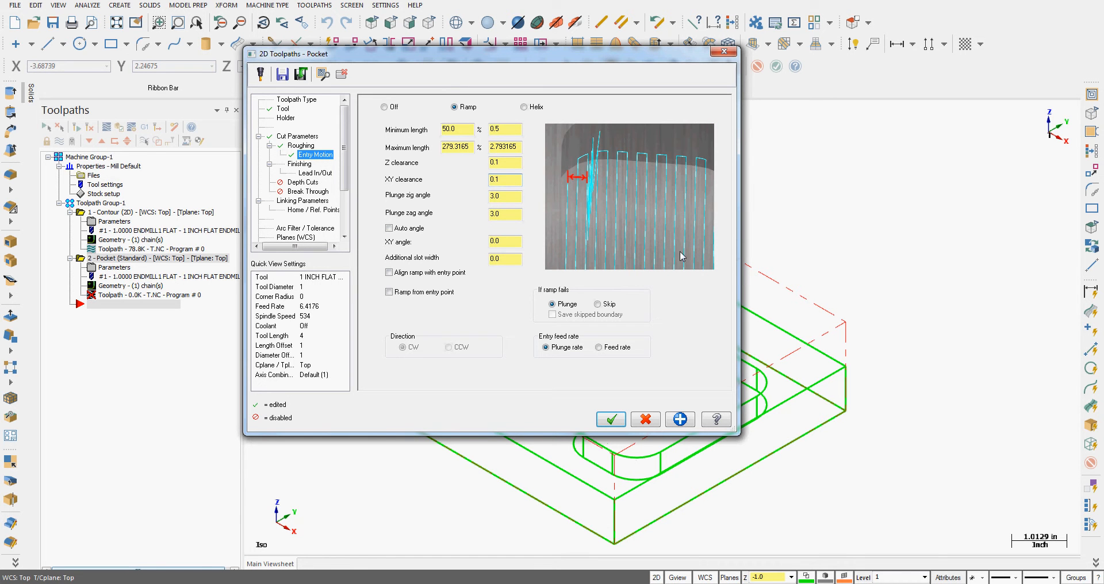
- Set the ramp XY clearance to 0.05
{"action": "left_click", "coordinate": [501, 180]}
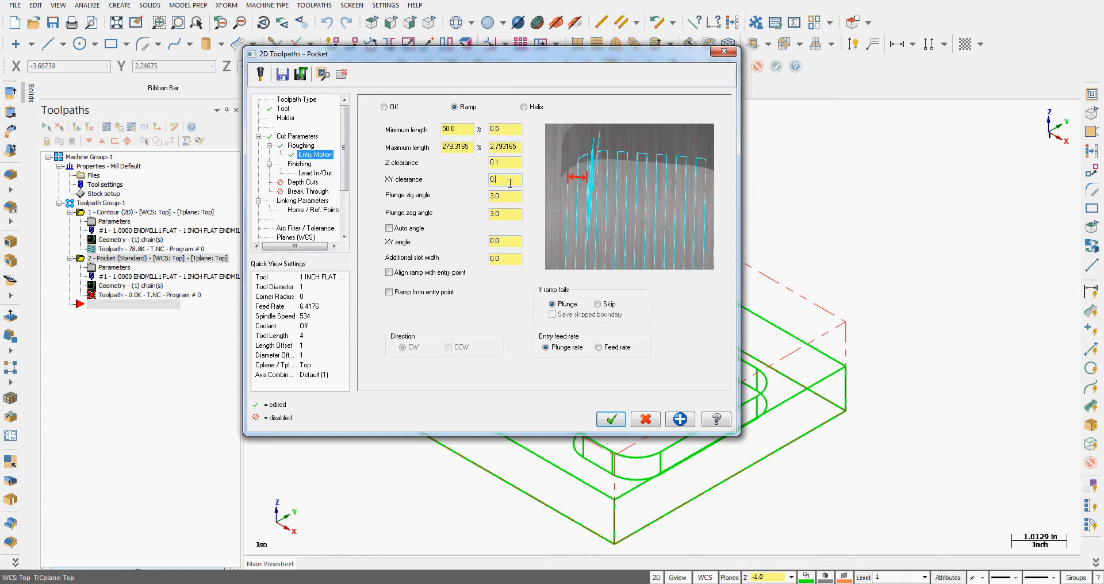
{"action": "type", "text": "0.05"}
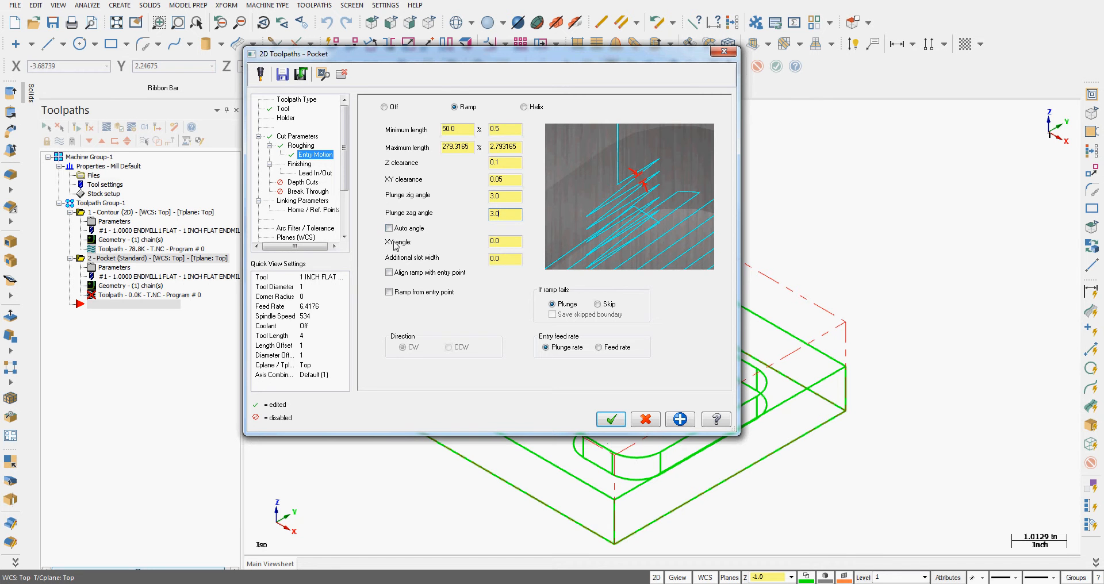
{"action": "mouse_move", "coordinate": [620, 213]}
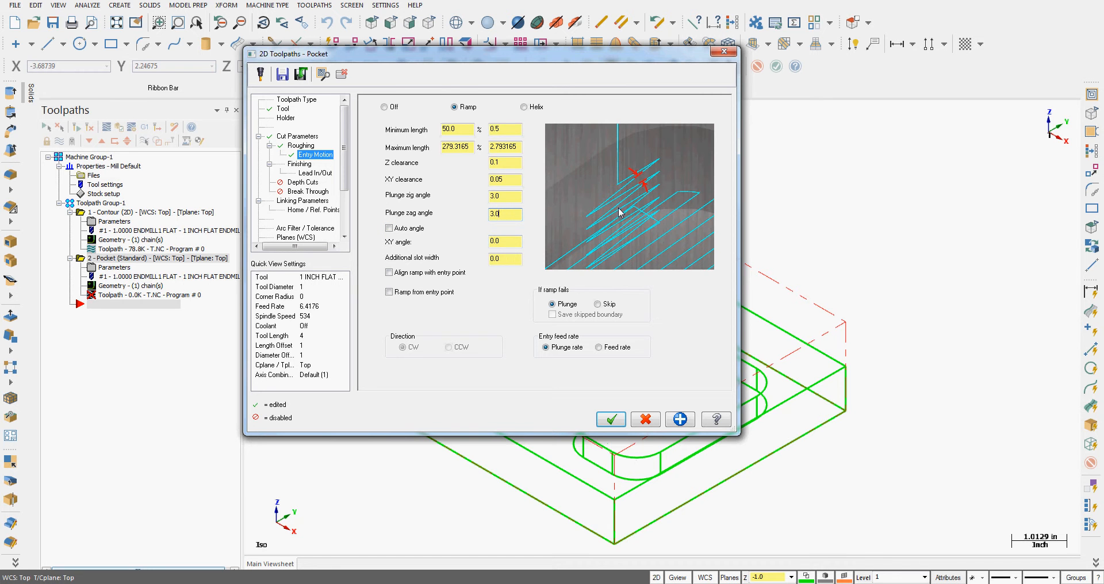
{"action": "mouse_move", "coordinate": [435, 256]}
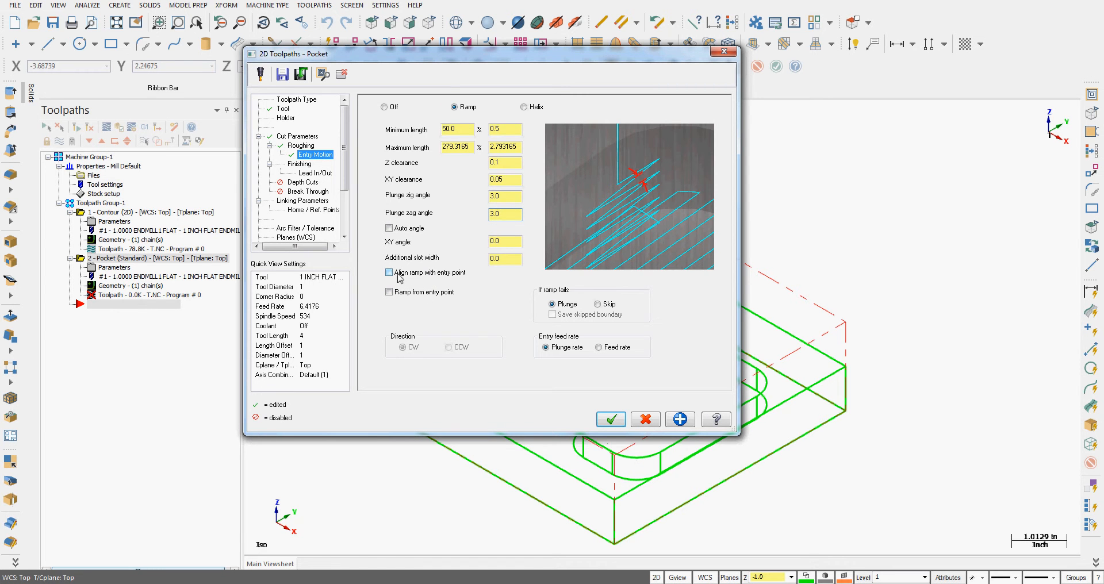
{"action": "mouse_move", "coordinate": [445, 282]}
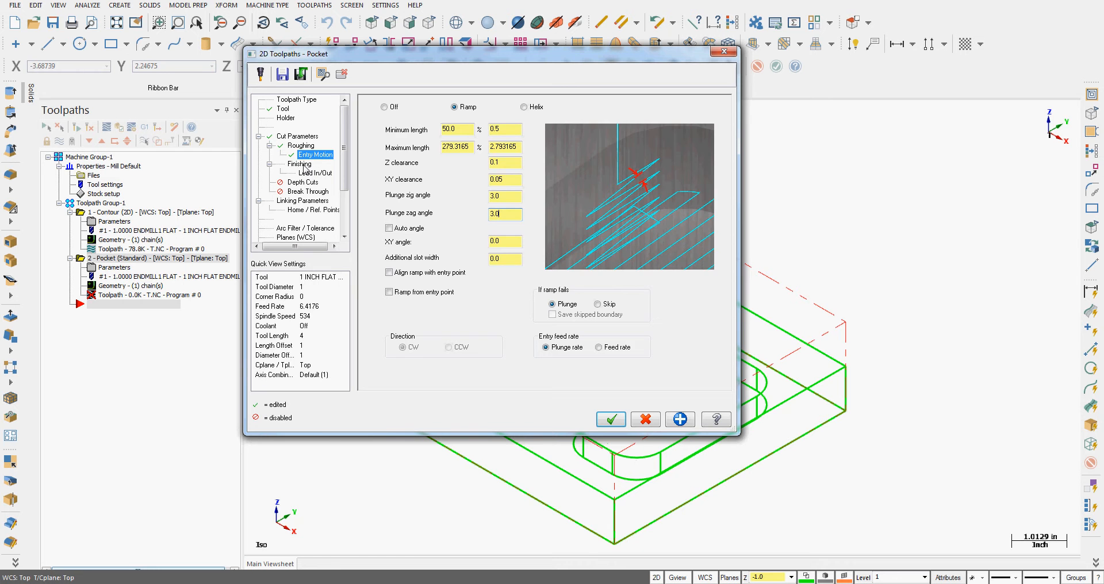
{"action": "left_click", "coordinate": [299, 163]}
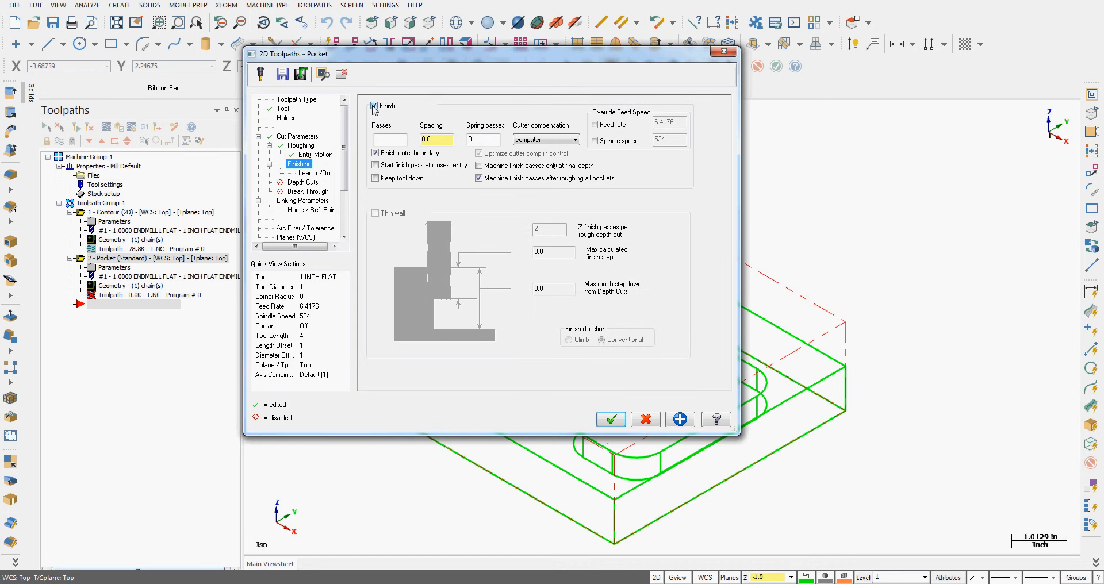
{"action": "mouse_move", "coordinate": [646, 56]}
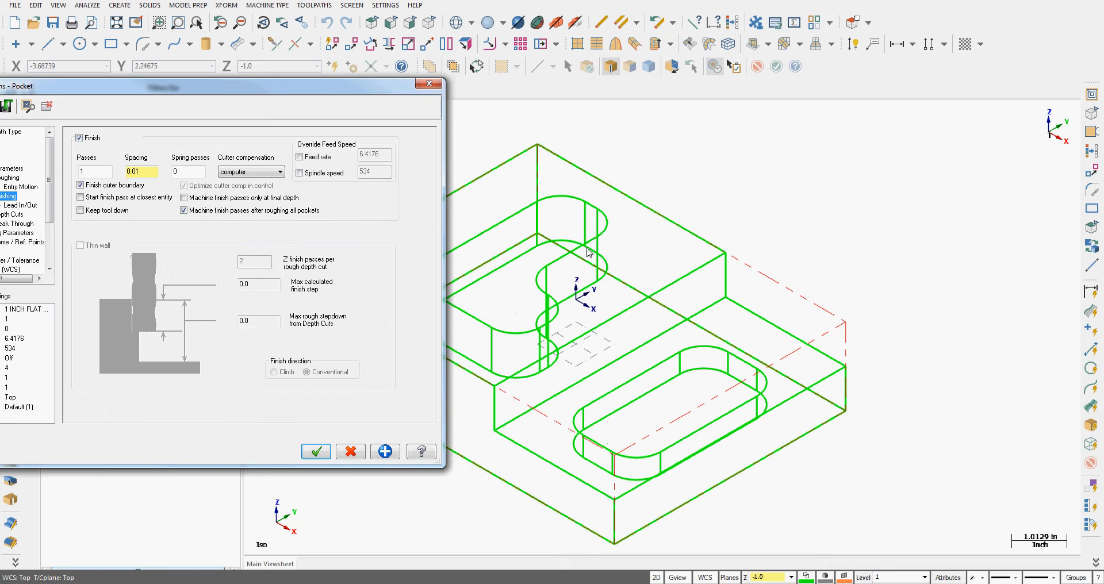
{"action": "mouse_move", "coordinate": [575, 262]}
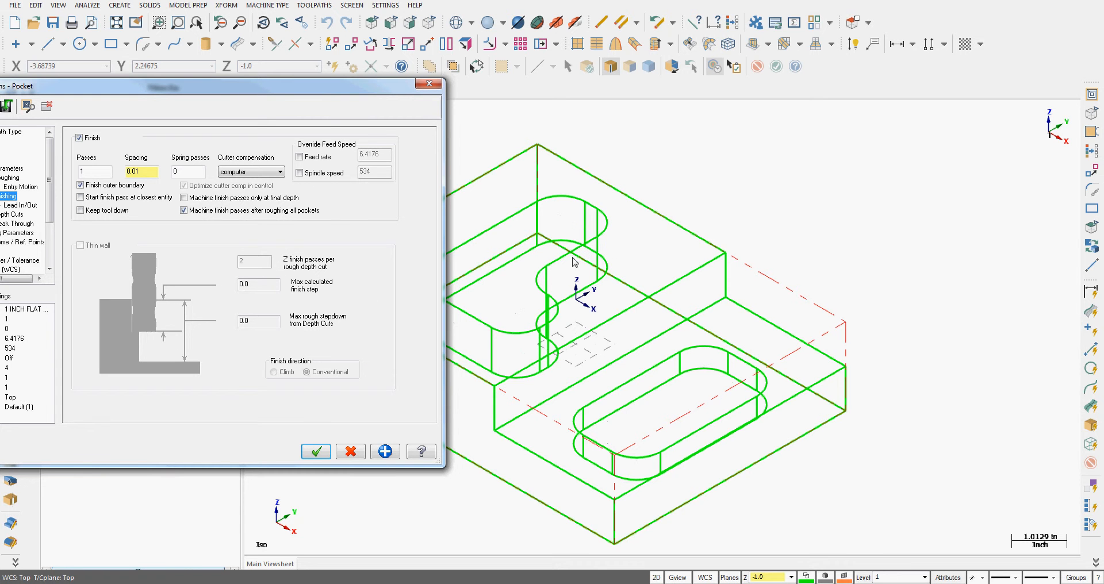
{"action": "mouse_move", "coordinate": [520, 268]}
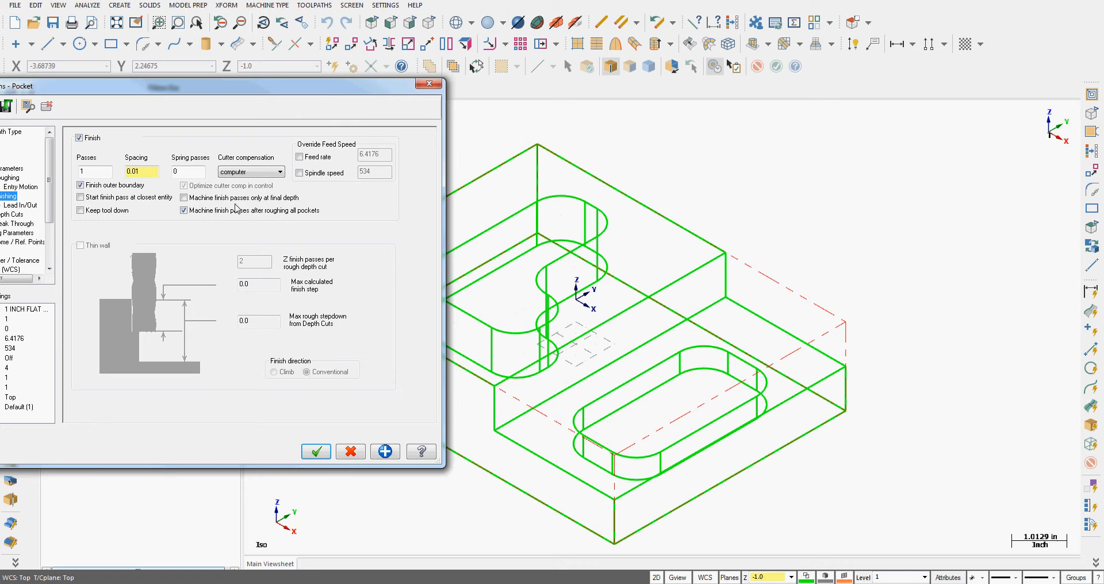
{"action": "mouse_move", "coordinate": [562, 297]}
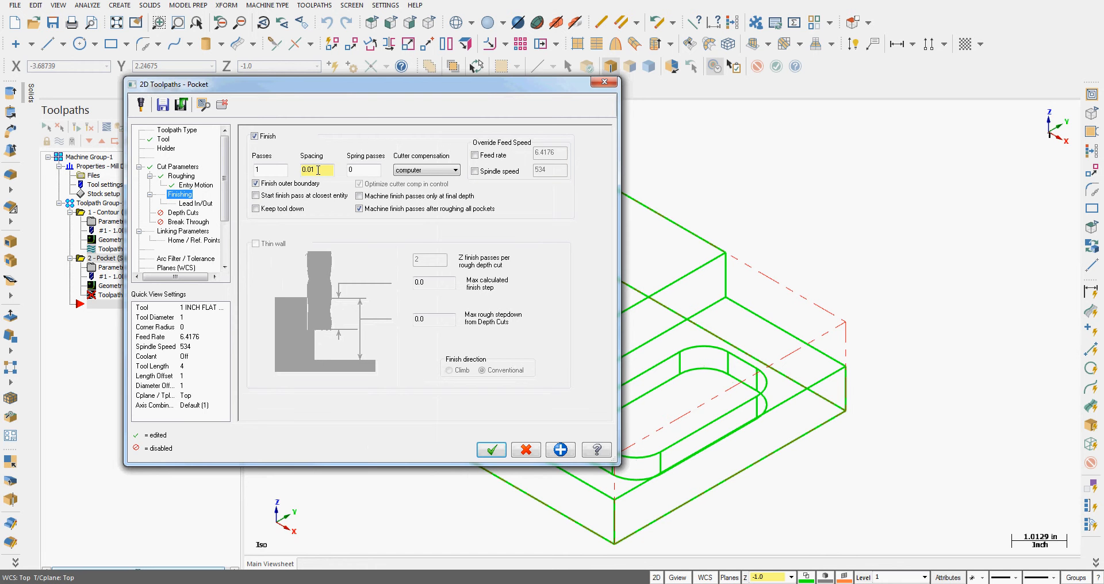
{"action": "left_click", "coordinate": [177, 167]}
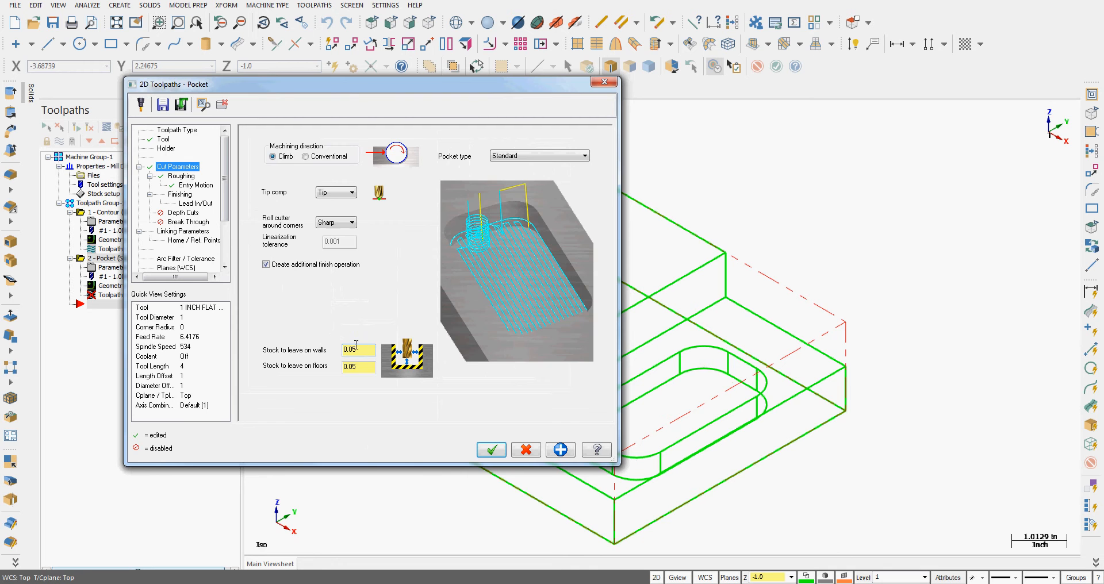
{"action": "left_click", "coordinate": [180, 194]}
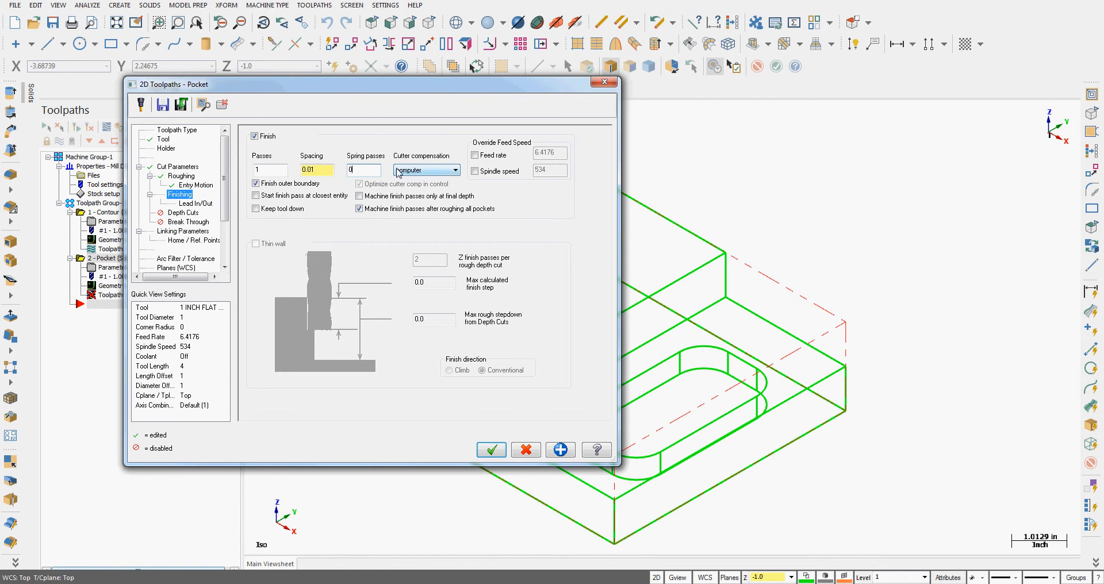
- Keep cutter compensation on Computer; start finish pass at closest entity, keep tool down, finish only at final depth
{"action": "left_click", "coordinate": [454, 170]}
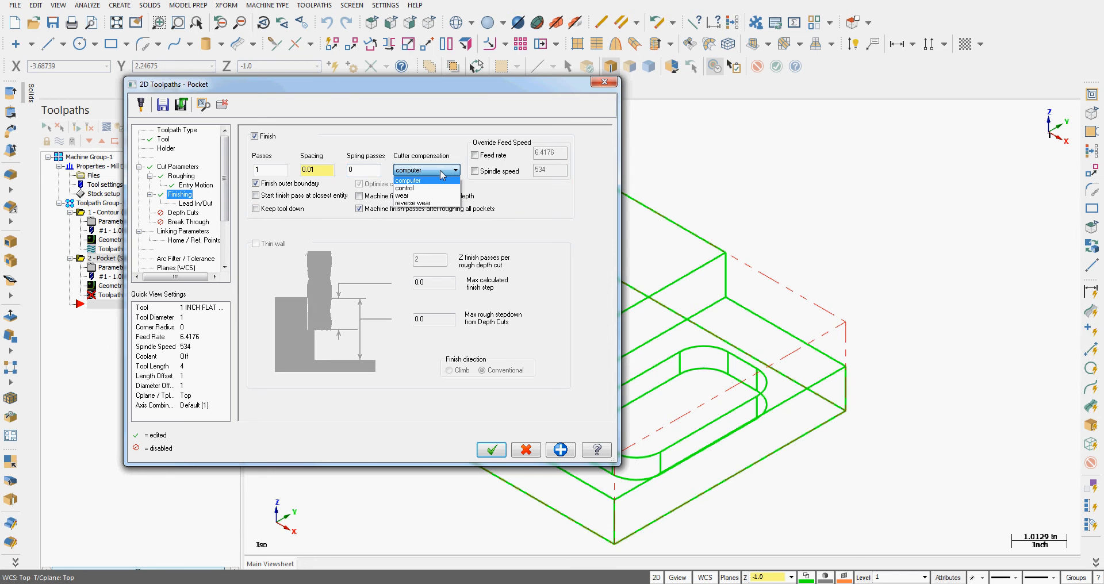
{"action": "left_click", "coordinate": [424, 170]}
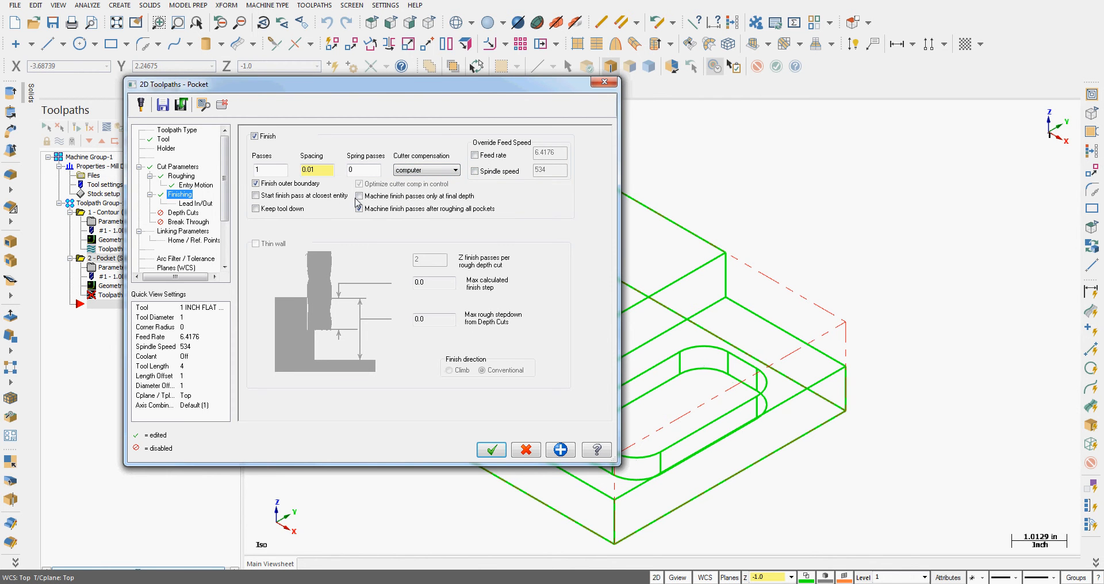
{"action": "left_click", "coordinate": [360, 208]}
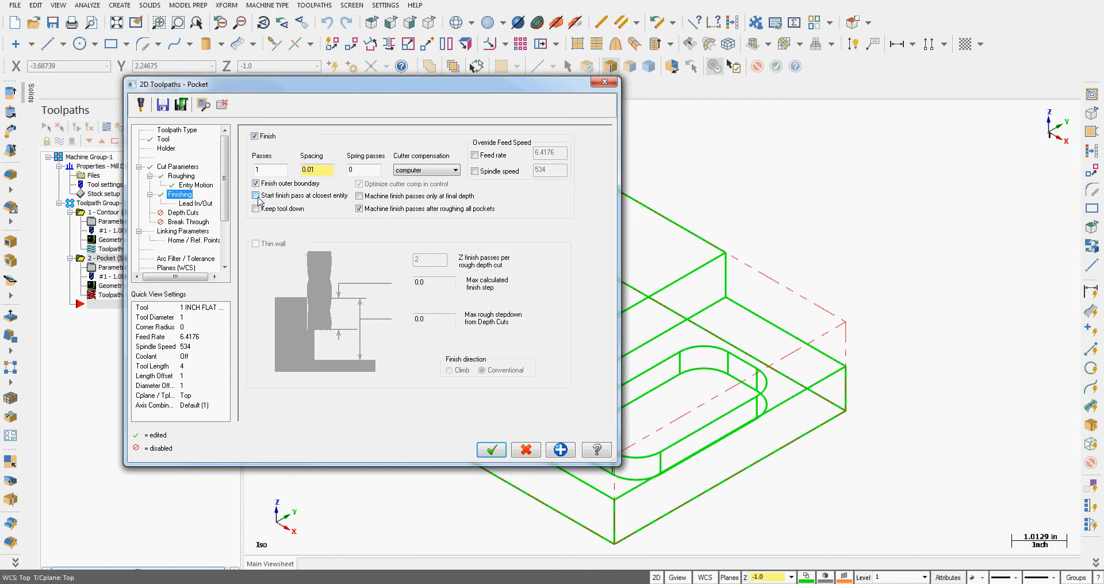
{"action": "left_click", "coordinate": [256, 196]}
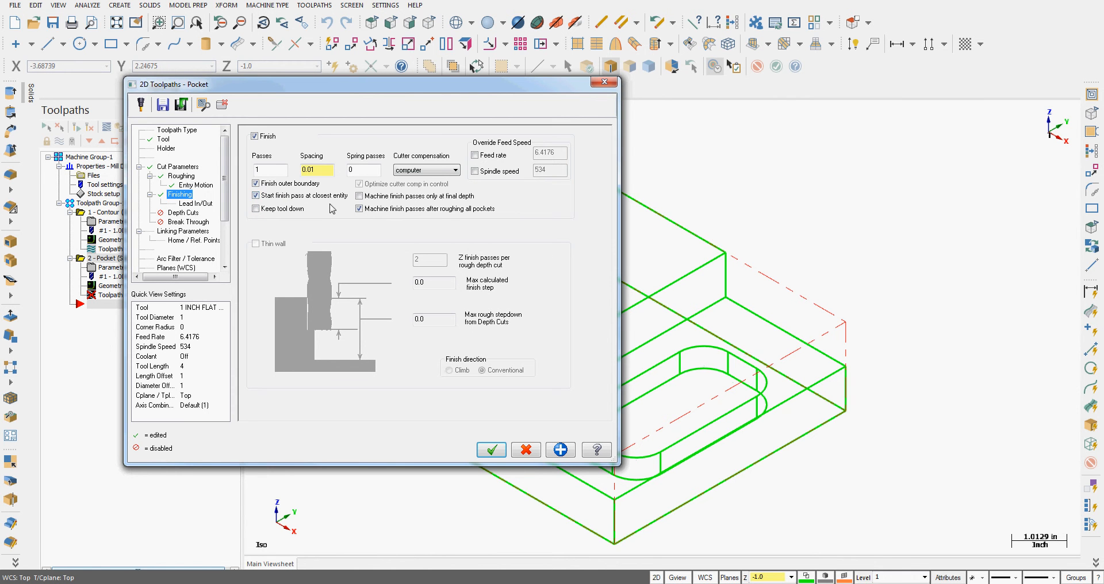
{"action": "left_click", "coordinate": [255, 209]}
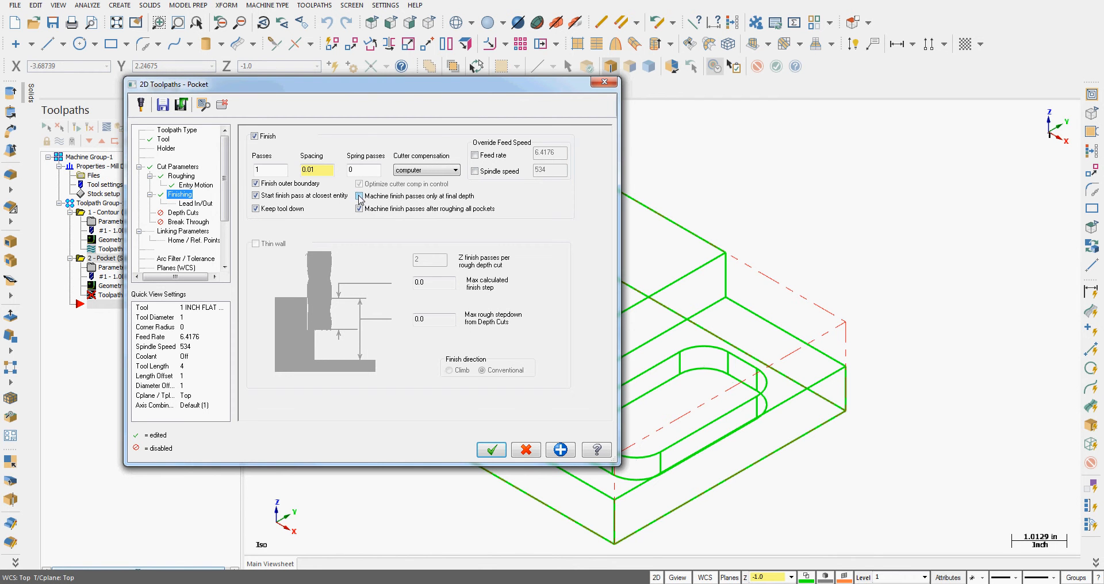
{"action": "left_click", "coordinate": [359, 195]}
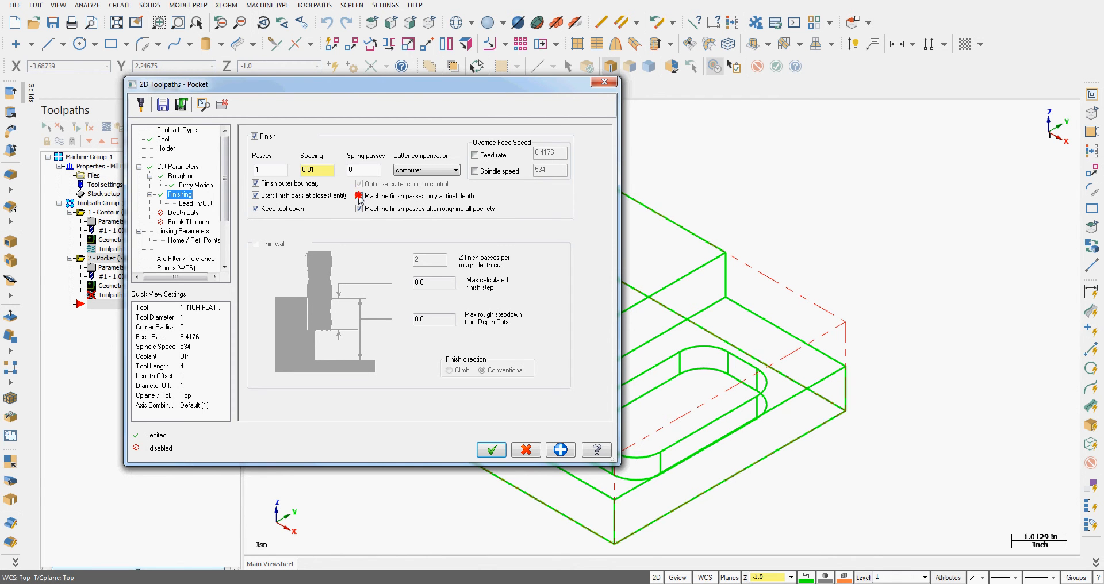
{"action": "left_click", "coordinate": [360, 208]}
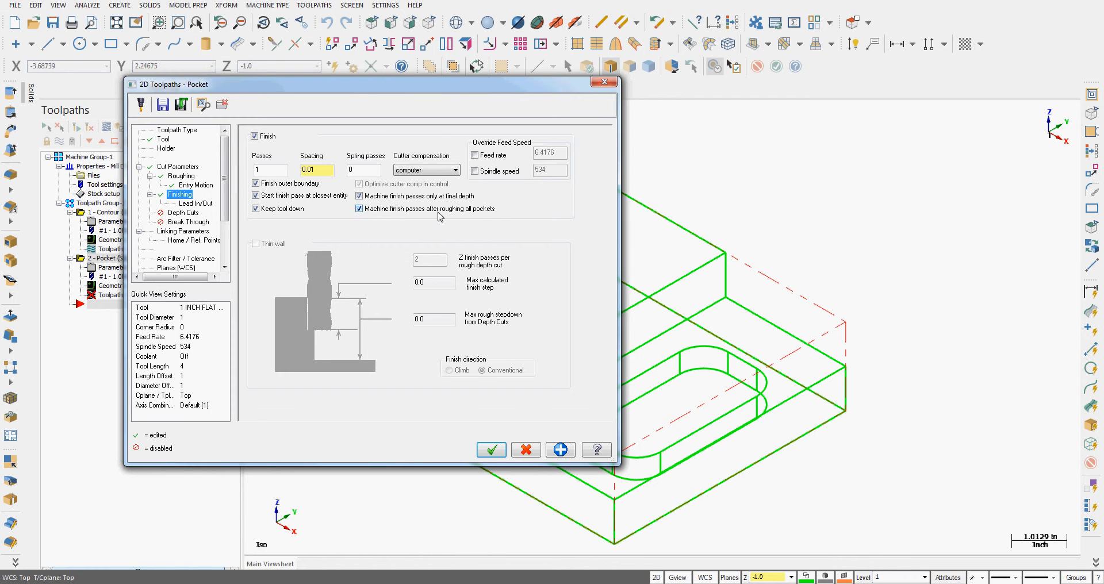
{"action": "mouse_move", "coordinate": [394, 212]}
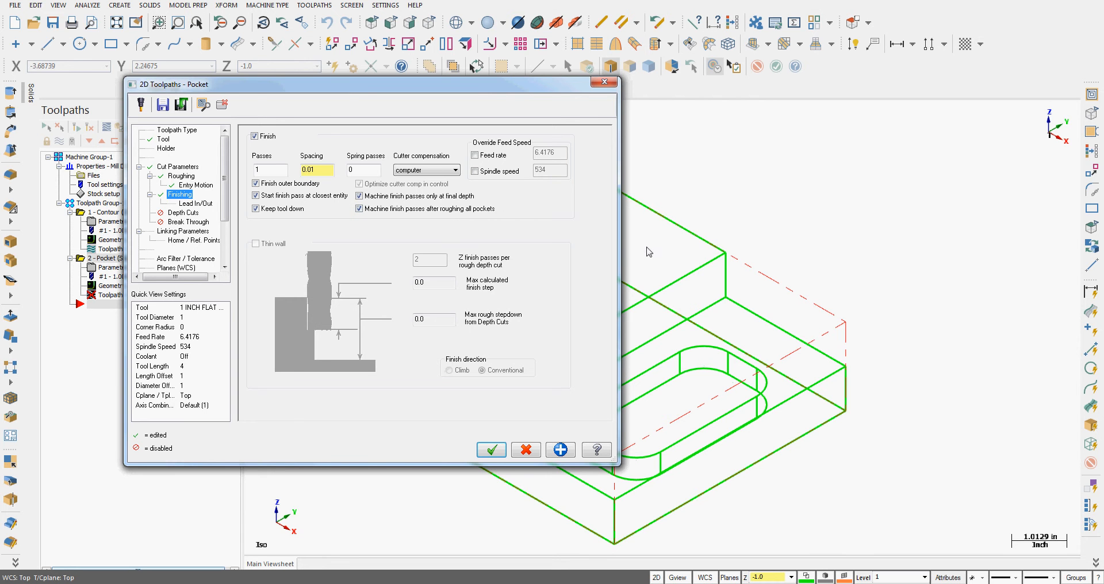
{"action": "mouse_move", "coordinate": [431, 313]}
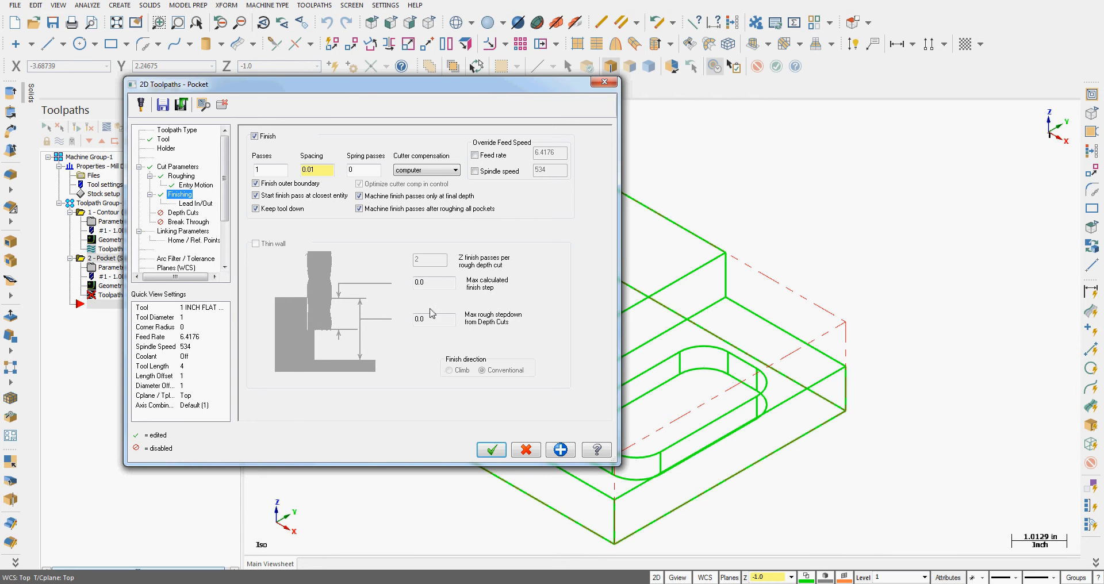
{"action": "mouse_move", "coordinate": [258, 258]}
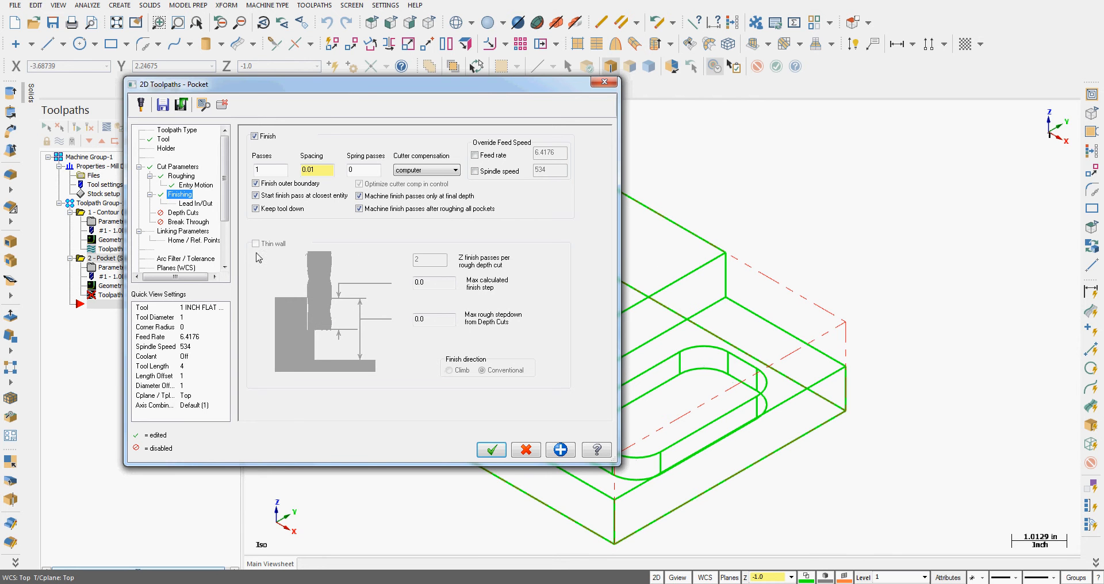
{"action": "mouse_move", "coordinate": [288, 255]}
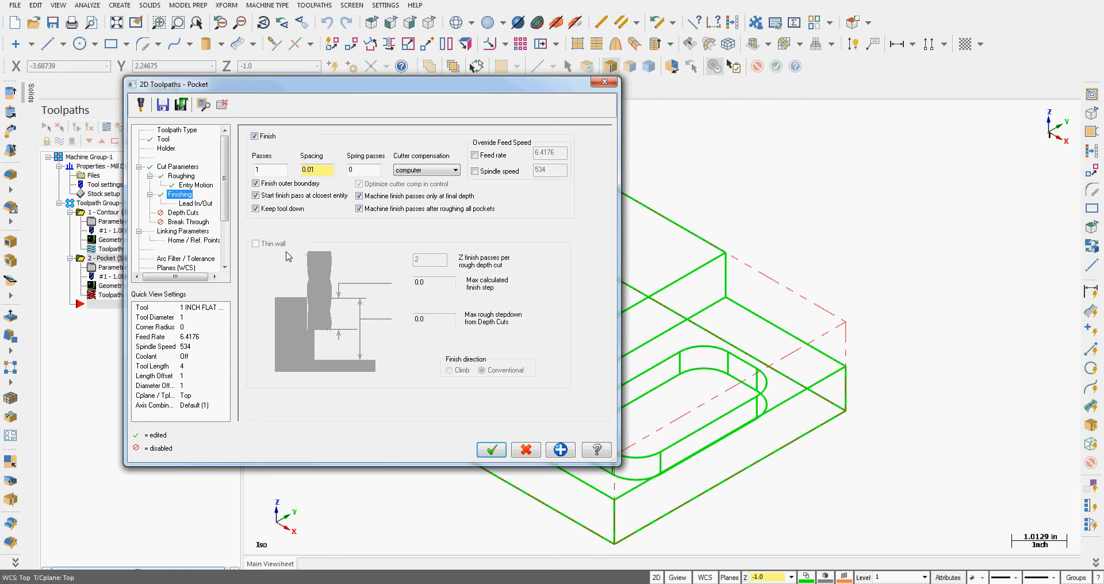
{"action": "mouse_move", "coordinate": [212, 209]}
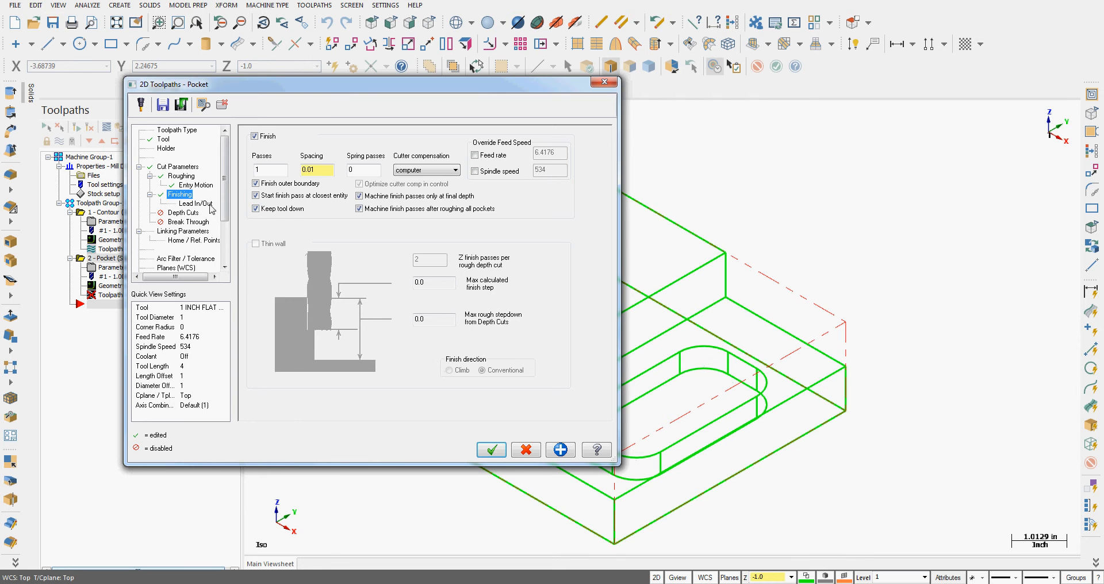
- Enable Depth cuts with 1 finish cut, 0.025 finish step, Keep tool down, ordered By depth
{"action": "left_click", "coordinate": [192, 204]}
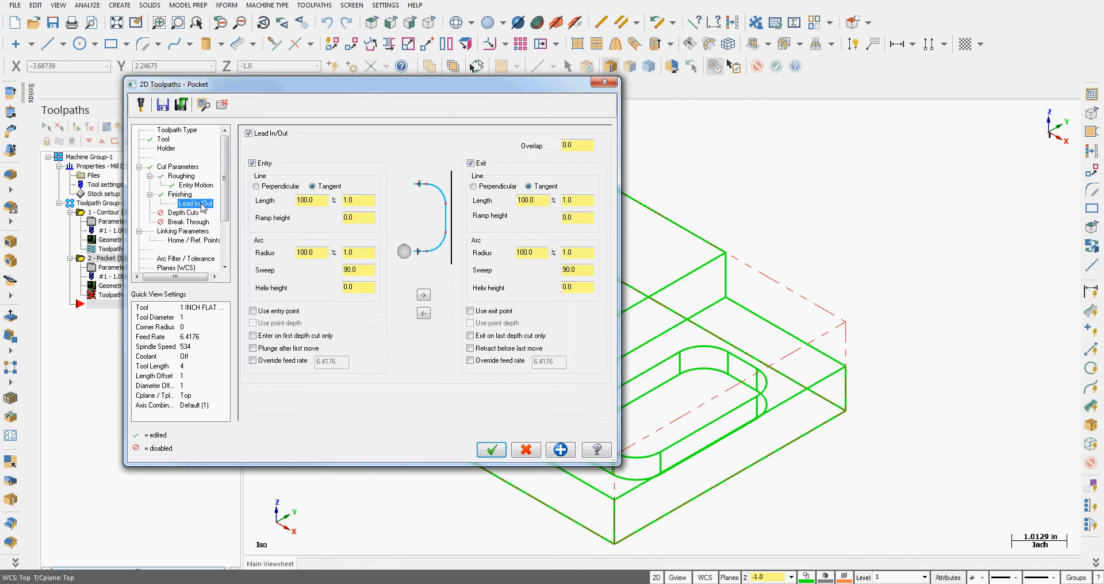
{"action": "left_click", "coordinate": [185, 213]}
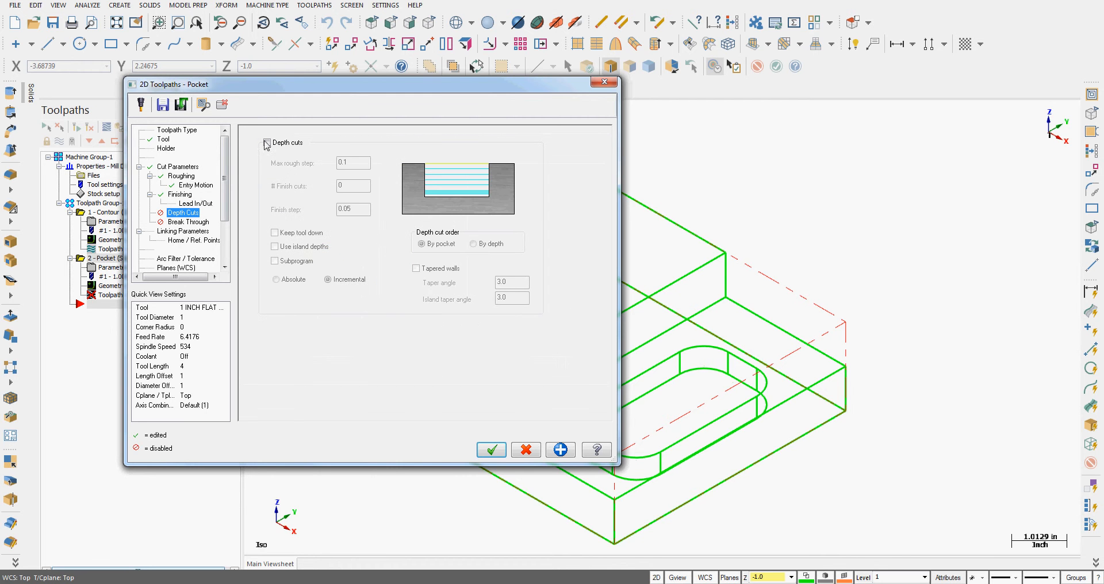
{"action": "left_click", "coordinate": [267, 142]}
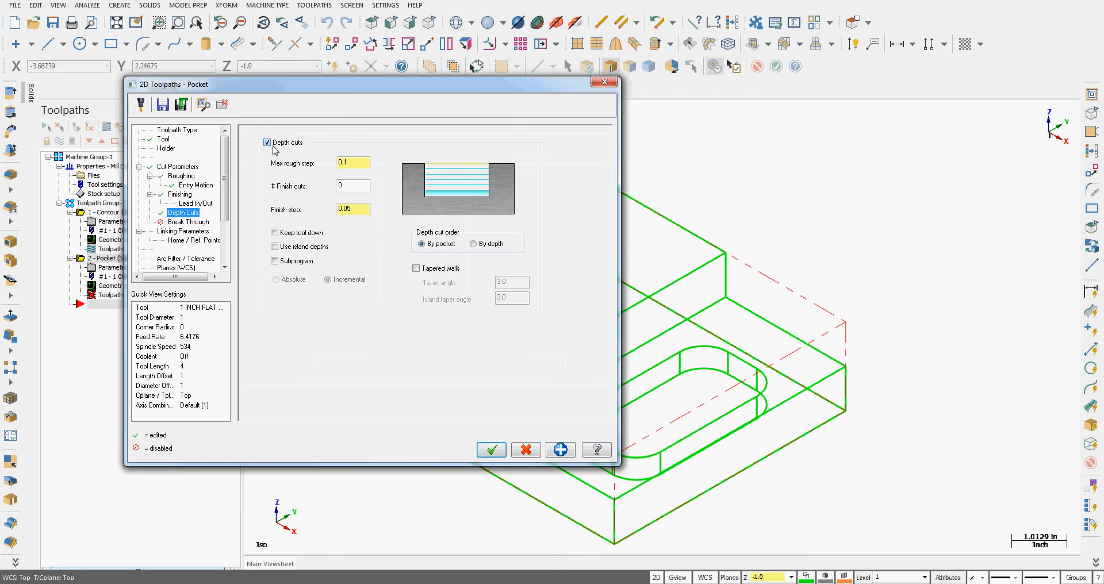
{"action": "mouse_move", "coordinate": [446, 219]}
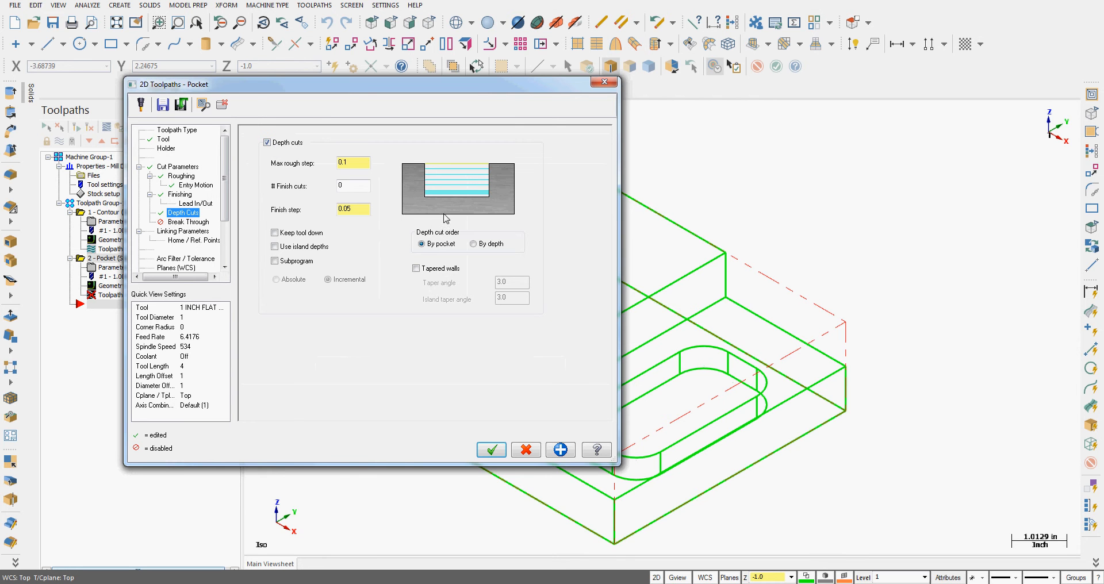
{"action": "left_click", "coordinate": [352, 162]}
{"action": "type", "text": "1"}
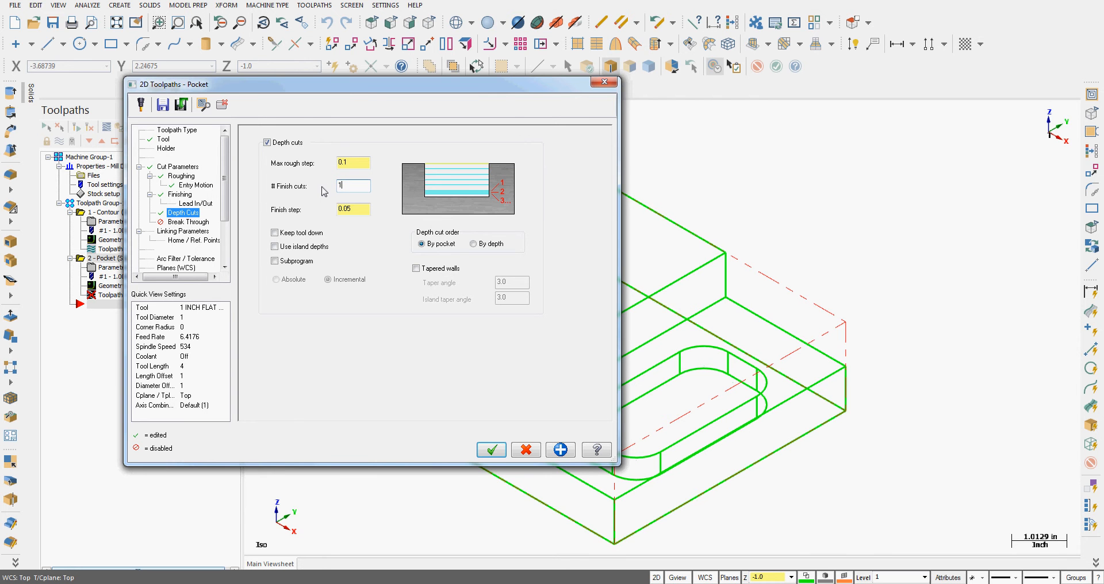
{"action": "left_click", "coordinate": [352, 209]}
{"action": "type", "text": "0.025"}
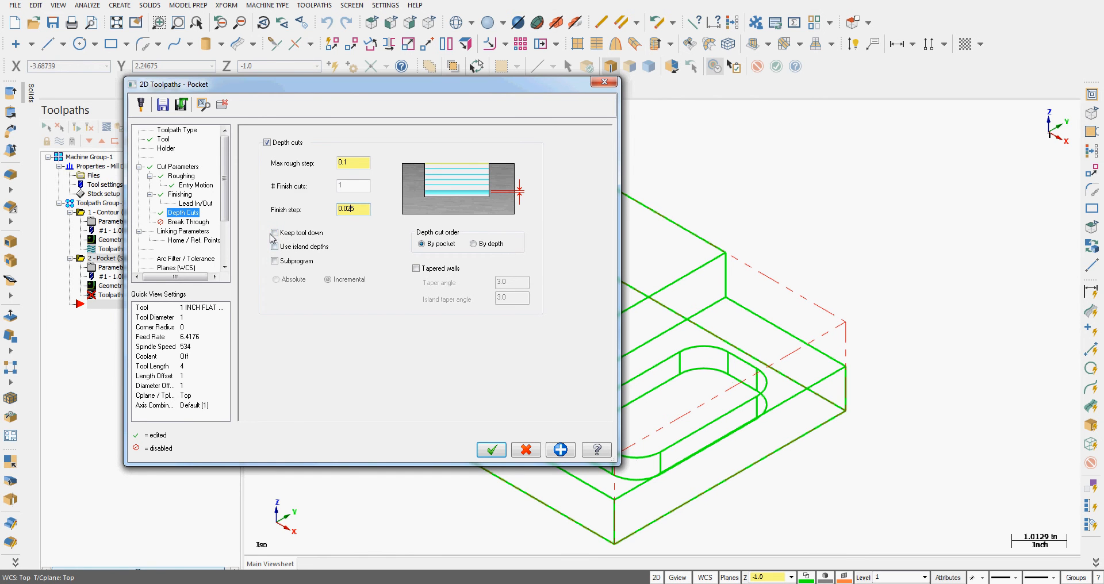
{"action": "left_click", "coordinate": [274, 233]}
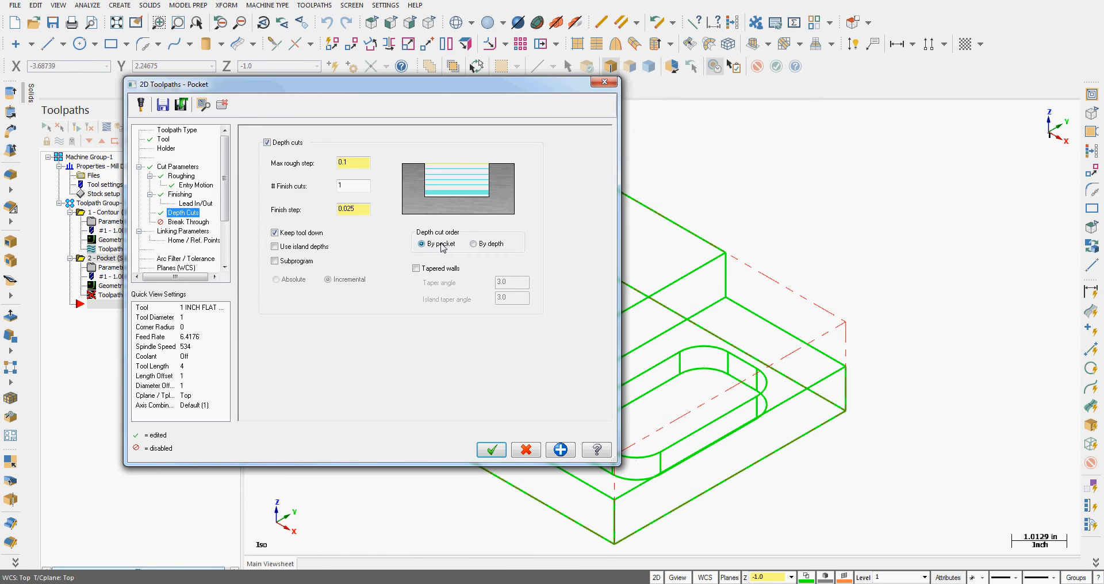
{"action": "left_click", "coordinate": [473, 244]}
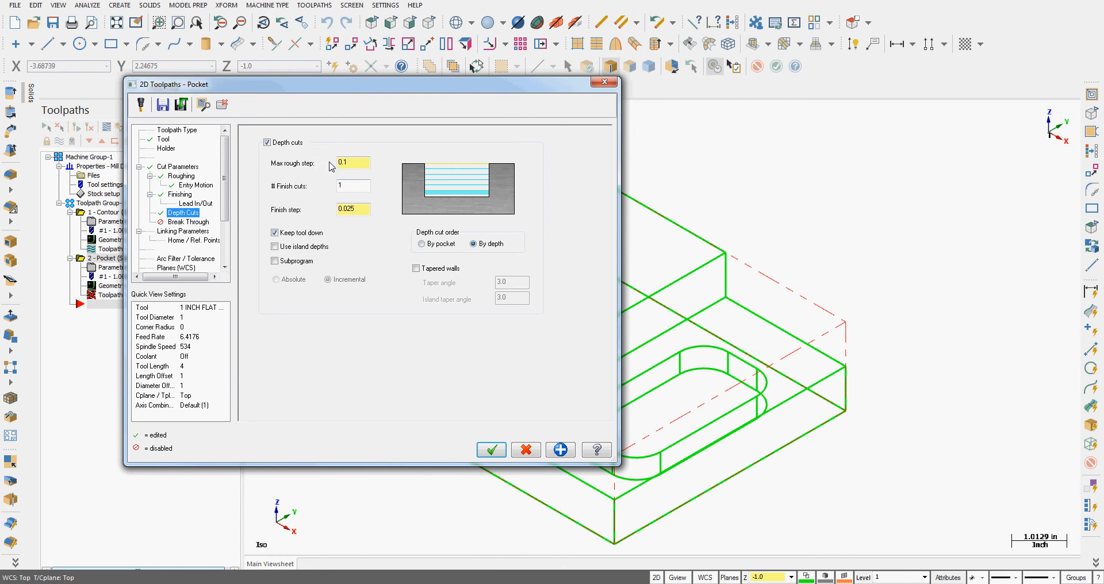
{"action": "mouse_move", "coordinate": [473, 237]}
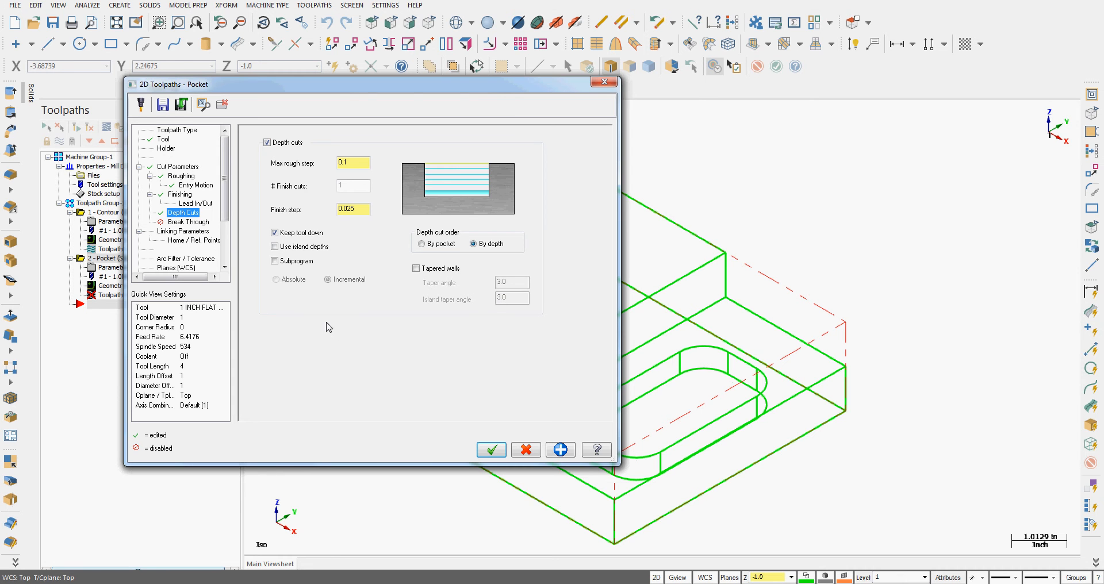
{"action": "mouse_move", "coordinate": [206, 227]}
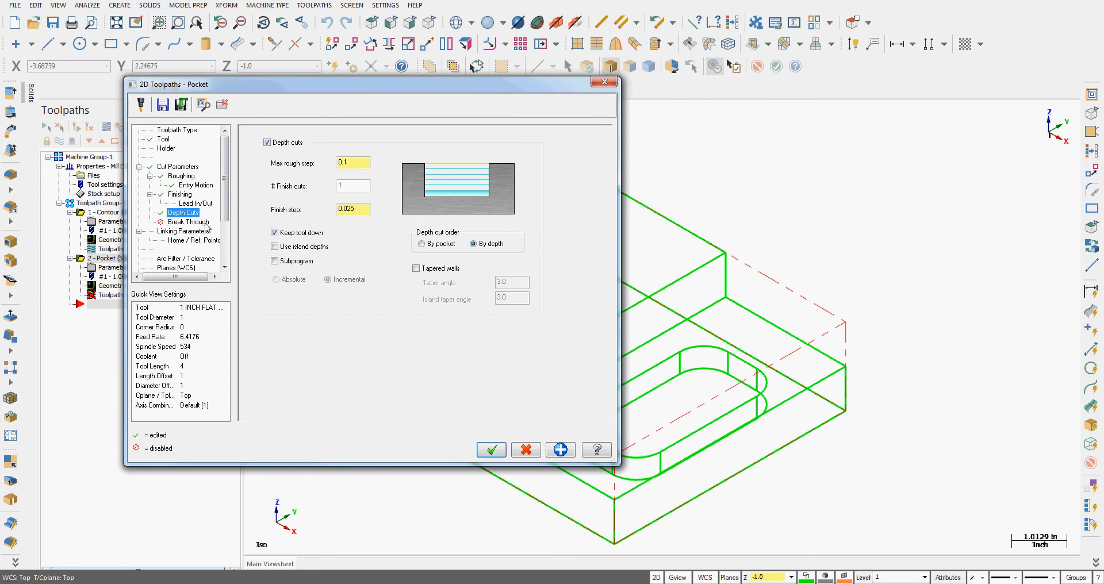
- Set Linking Parameters depth to -1.0, turn Flood coolant On, and accept the pocket toolpath
{"action": "left_click", "coordinate": [184, 231]}
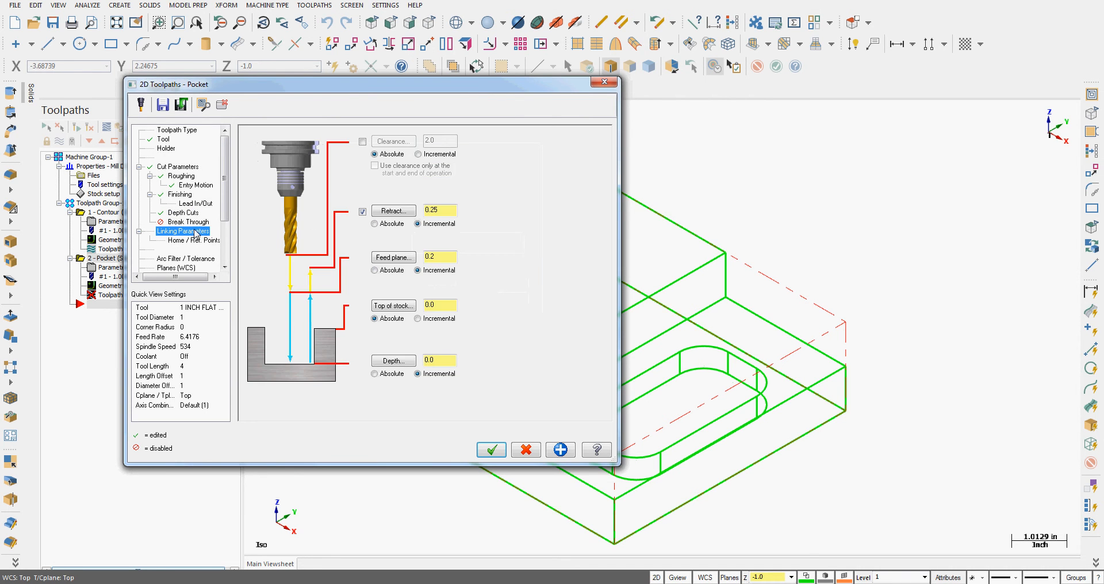
{"action": "left_click", "coordinate": [375, 374]}
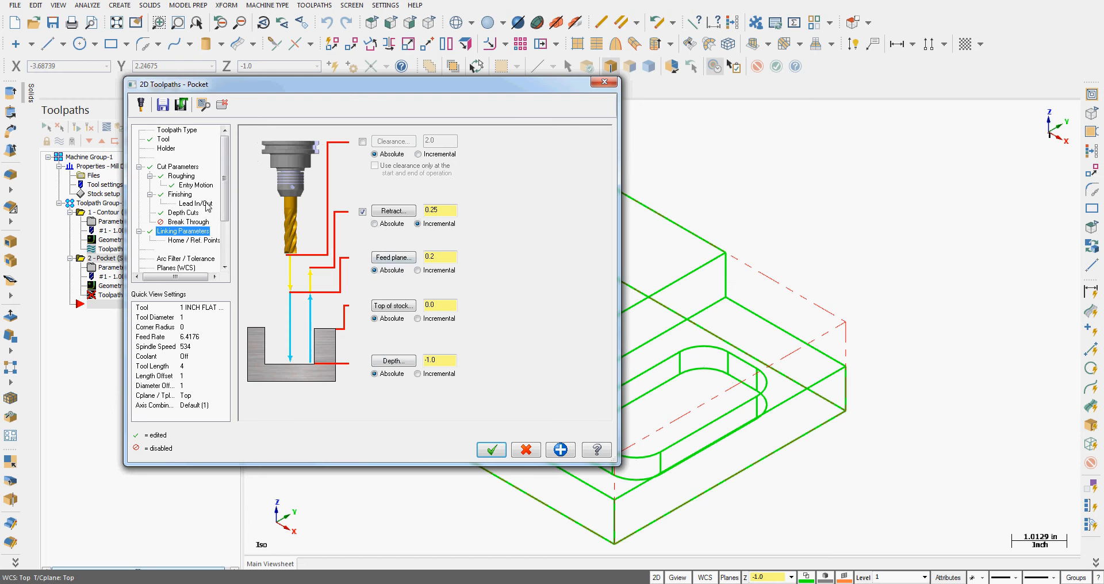
{"action": "left_click", "coordinate": [166, 231]}
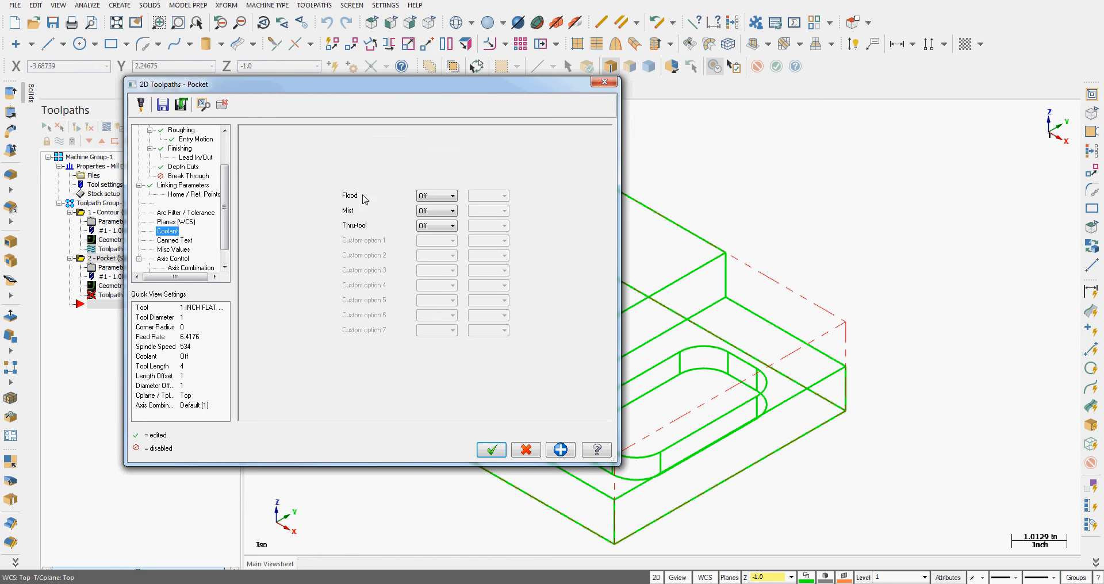
{"action": "left_click", "coordinate": [435, 196]}
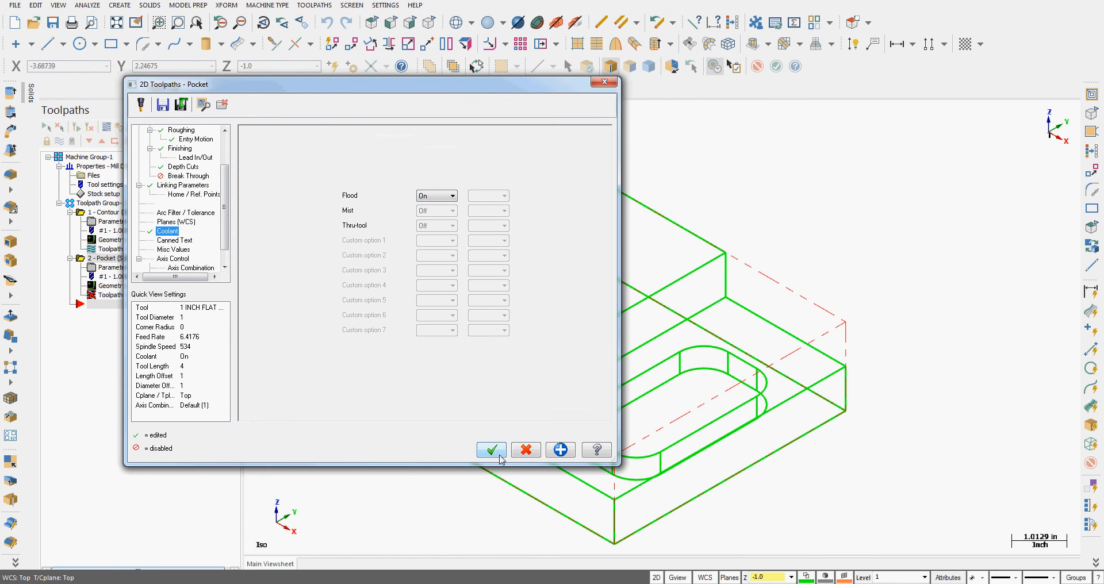
{"action": "left_click", "coordinate": [491, 450]}
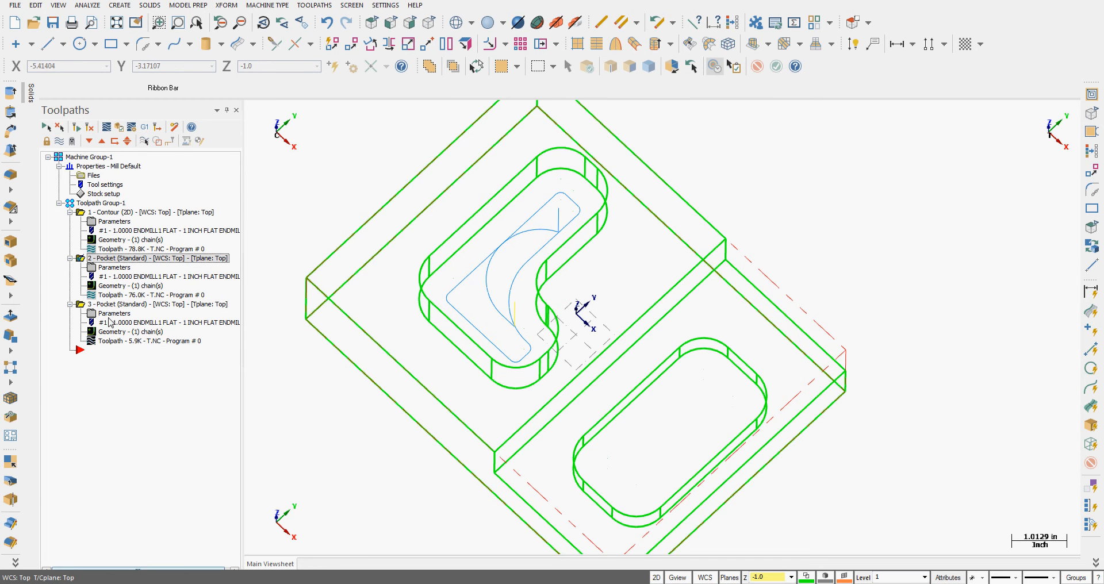
- Select the third pocket operation in the Toolpaths manager and bring up its parameters
{"action": "left_click", "coordinate": [123, 304]}
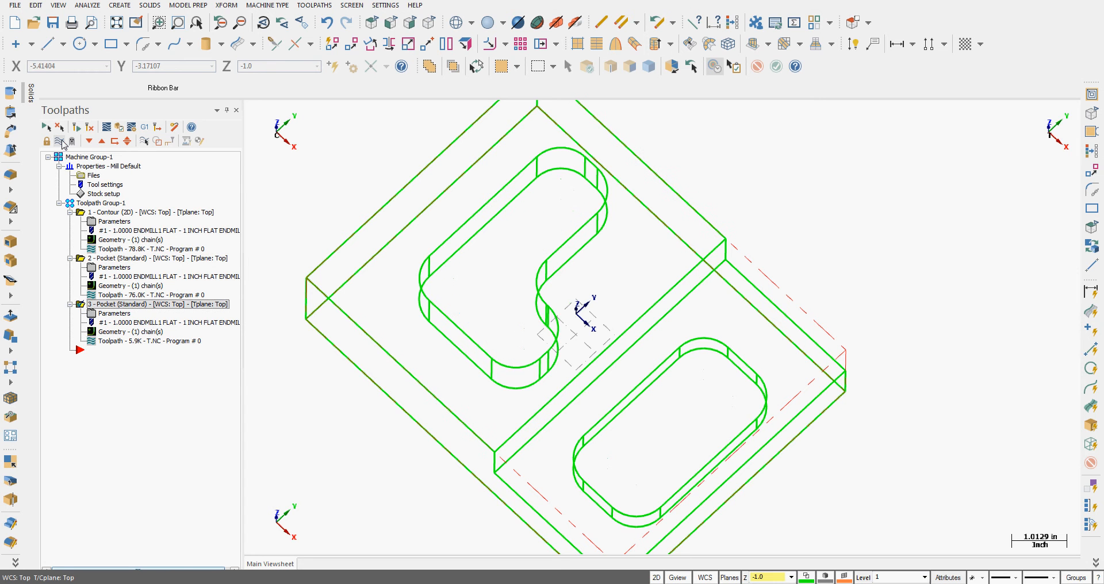
{"action": "left_click", "coordinate": [155, 258]}
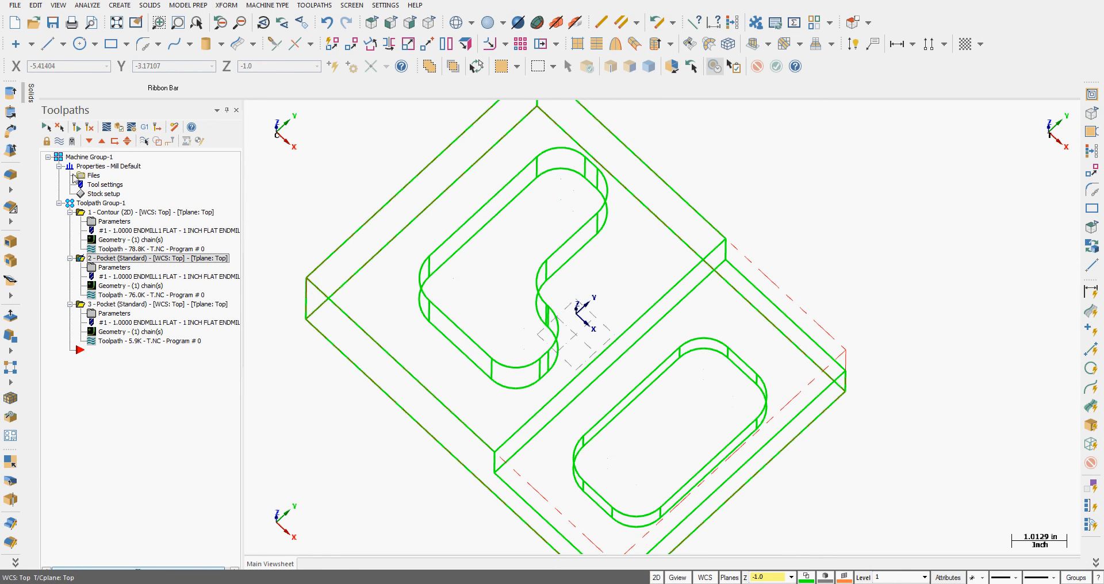
{"action": "left_click", "coordinate": [60, 141]}
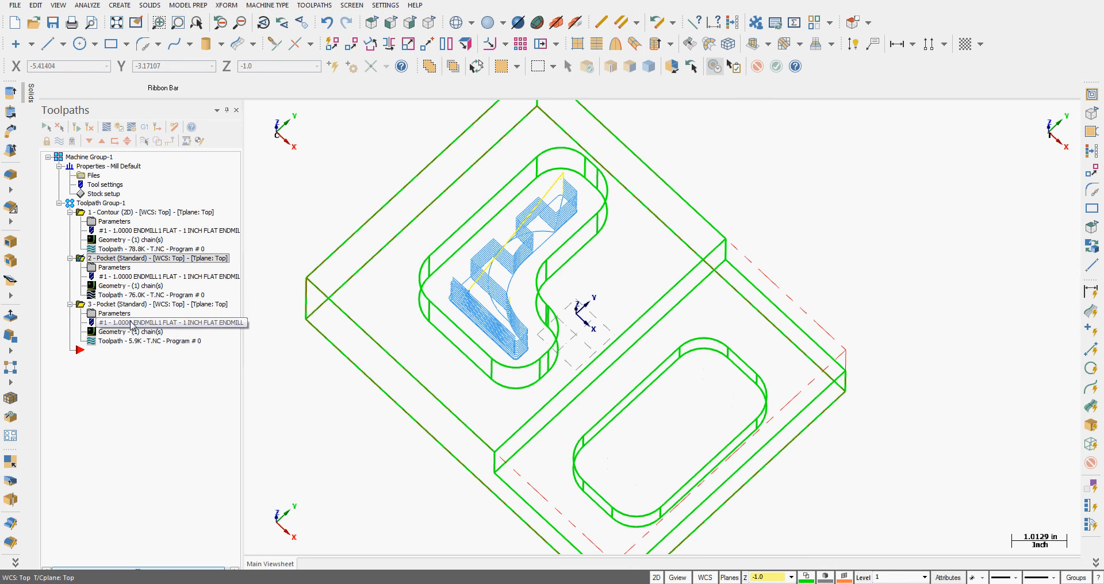
{"action": "mouse_move", "coordinate": [131, 344]}
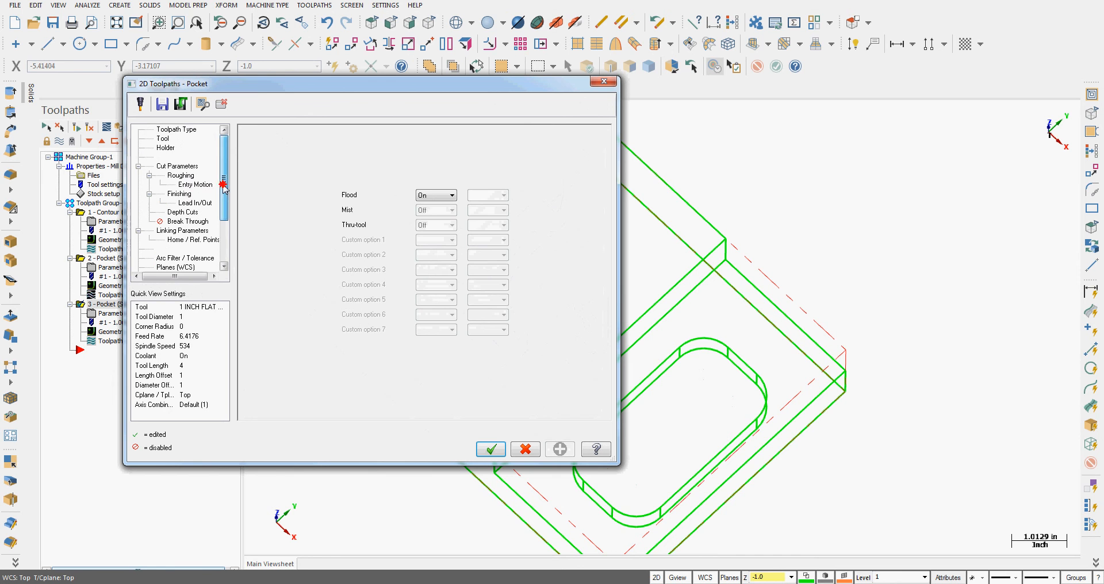
- Pick a separate 1 INCH FLAT ENDMILL from the library as tool #2 for the third pocket operation
{"action": "left_click", "coordinate": [162, 139]}
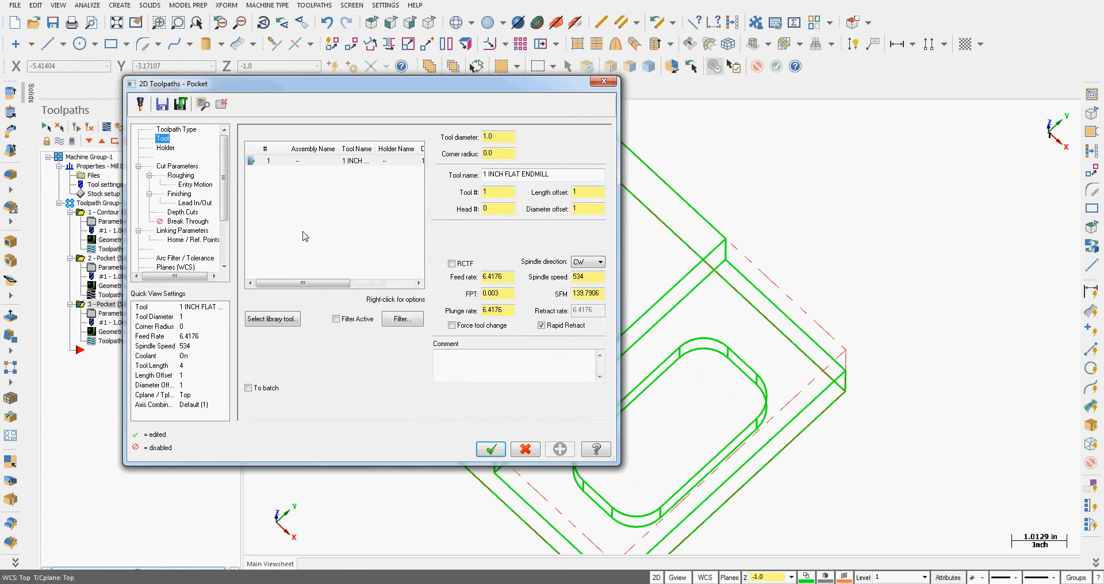
{"action": "left_click", "coordinate": [271, 318]}
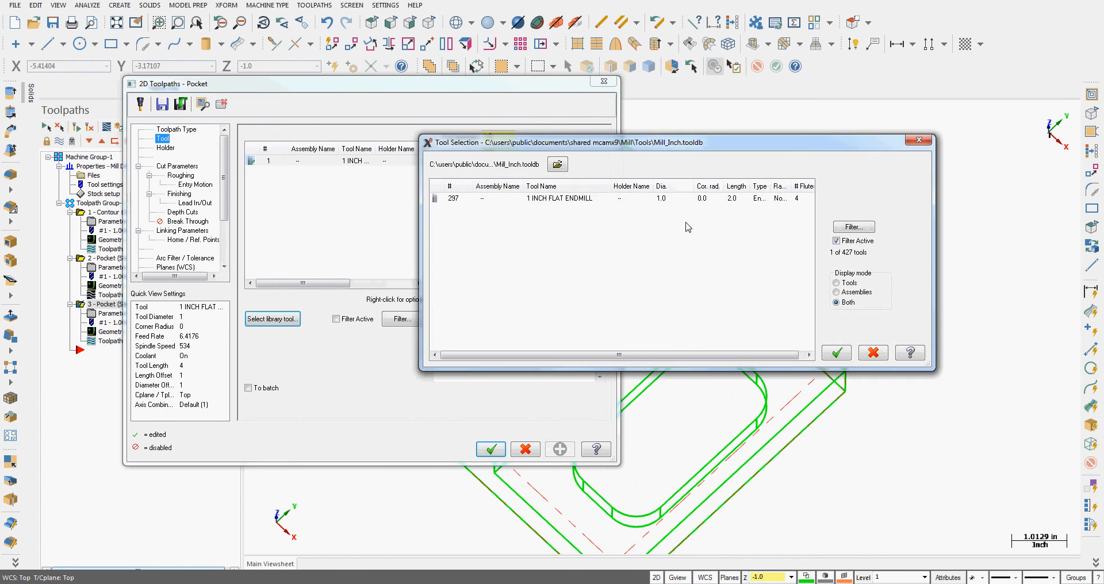
{"action": "left_click", "coordinate": [853, 227]}
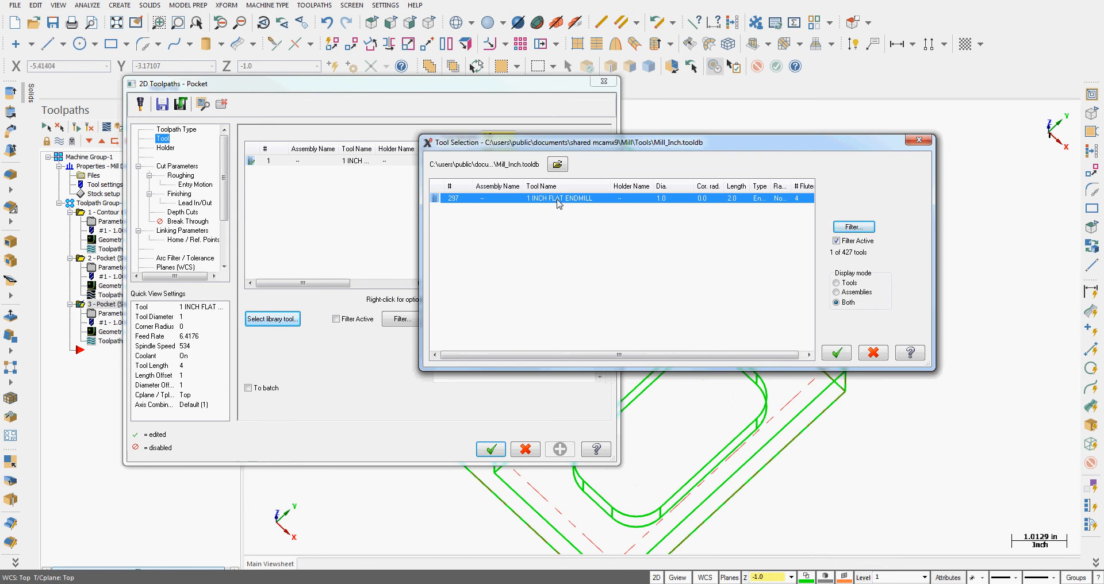
{"action": "left_click", "coordinate": [837, 353]}
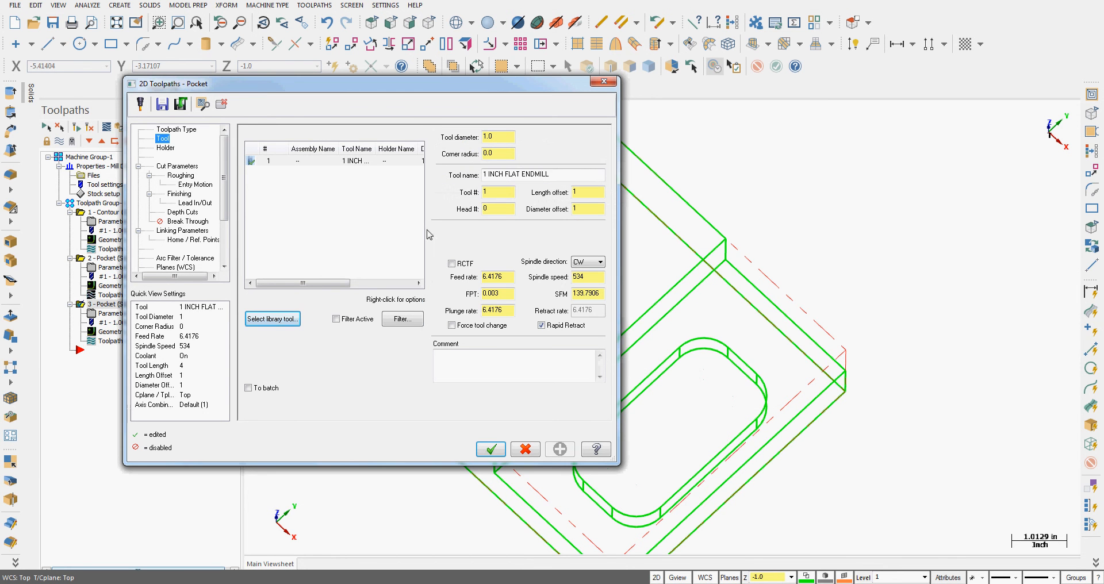
{"action": "left_click", "coordinate": [272, 318]}
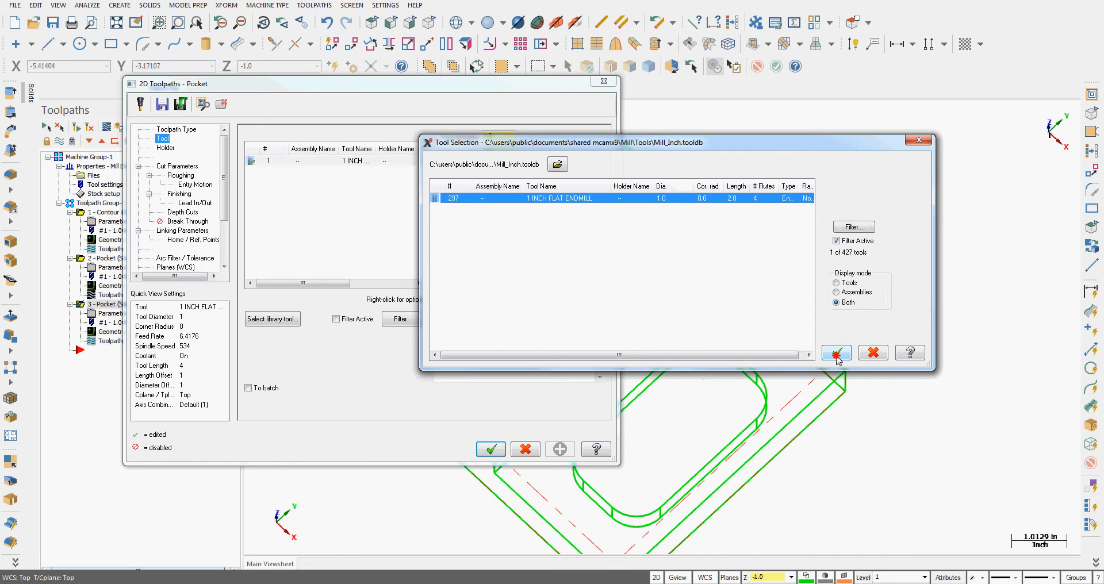
{"action": "left_click", "coordinate": [836, 353]}
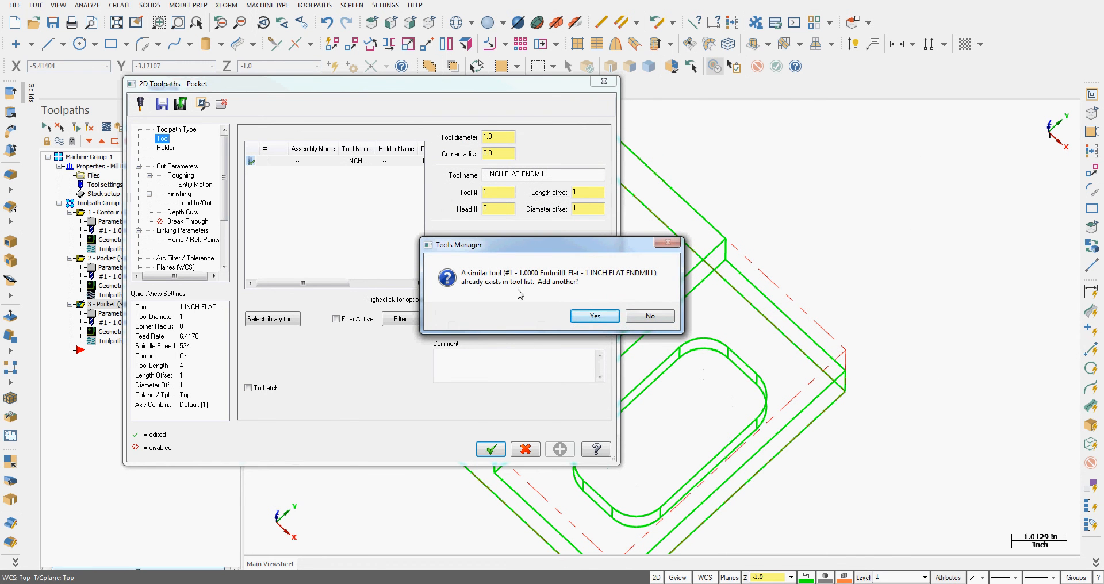
{"action": "left_click", "coordinate": [594, 315]}
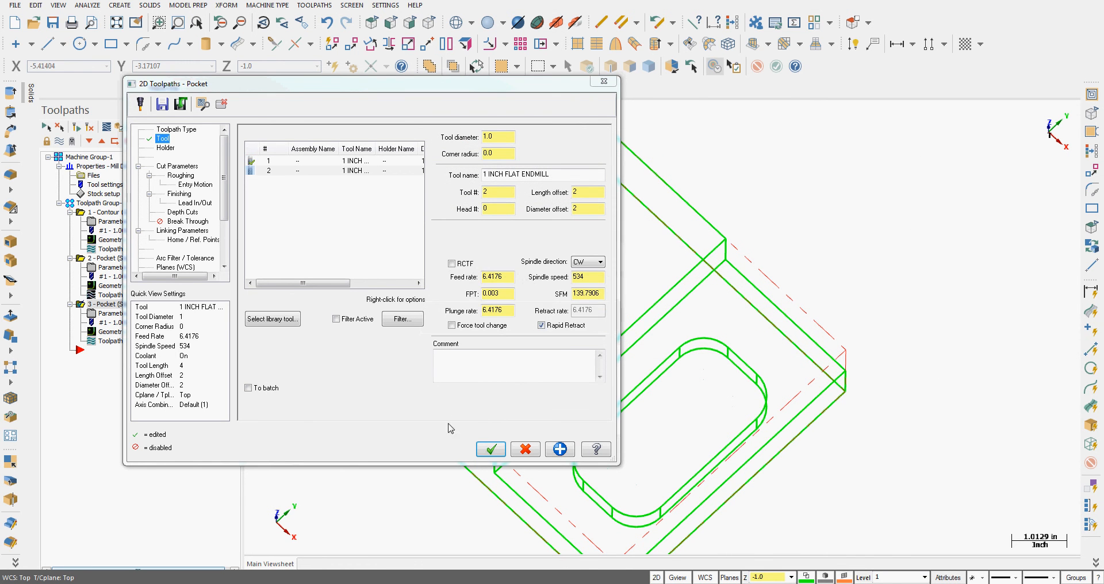
{"action": "left_click", "coordinate": [490, 449]}
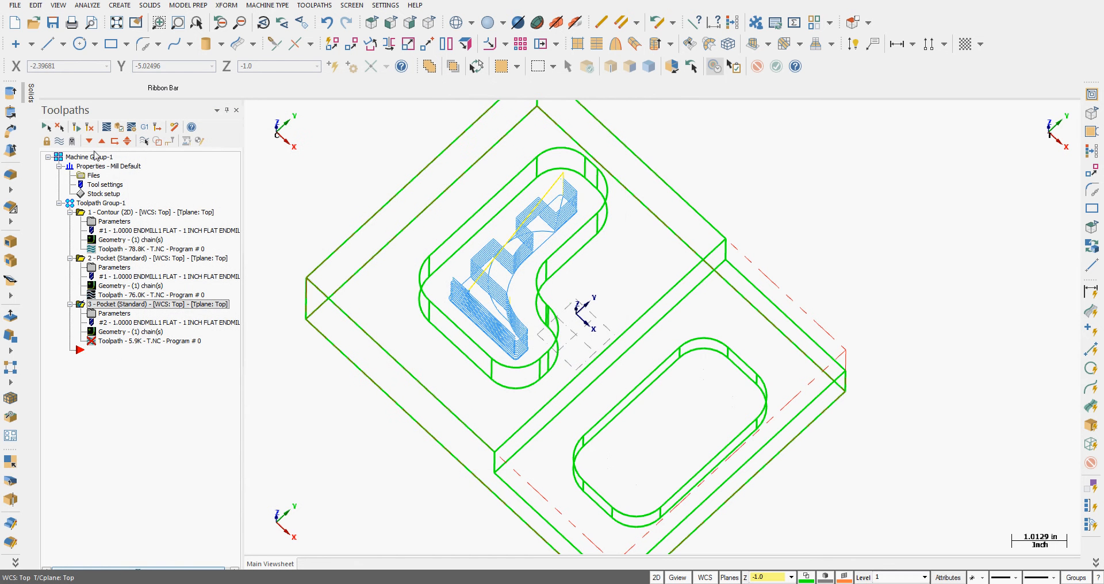
{"action": "mouse_move", "coordinate": [121, 239]}
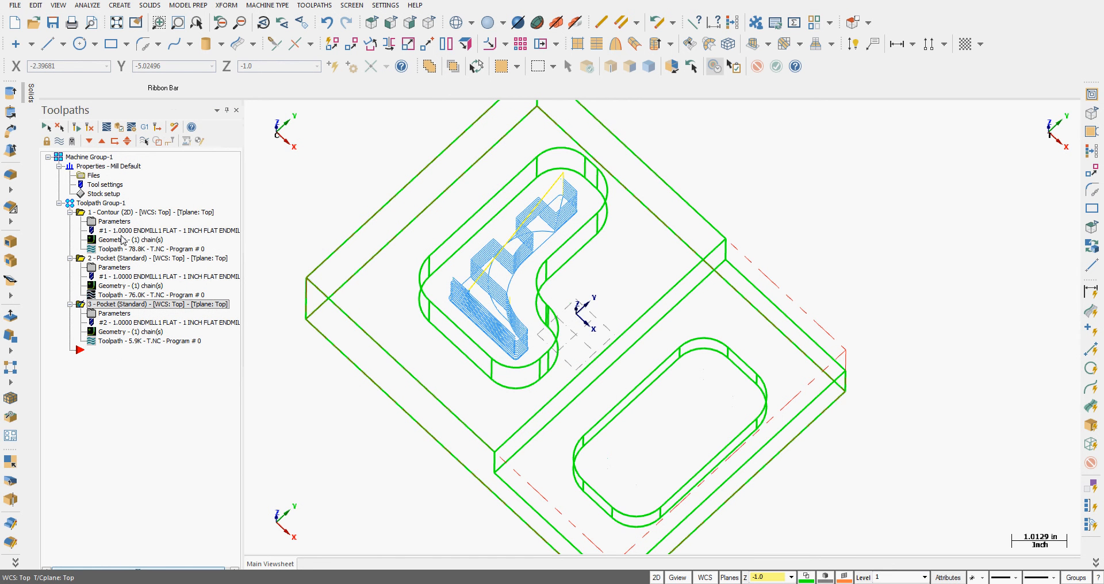
{"action": "left_click", "coordinate": [159, 259]}
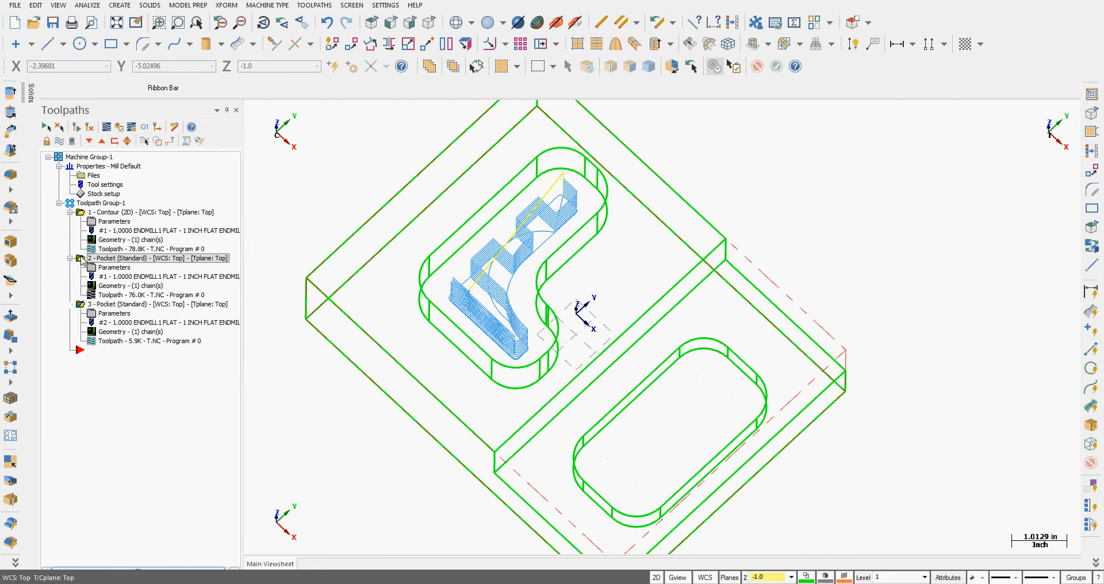
- Set the roughing pocket's roughing angle to 90° and regenerate the toolpath
{"action": "left_click", "coordinate": [157, 304]}
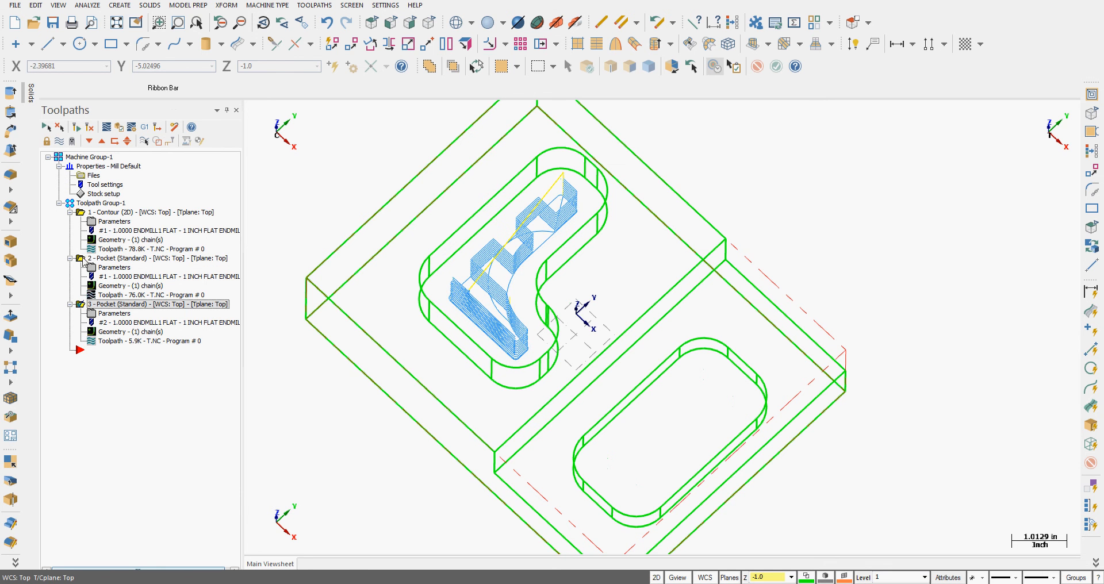
{"action": "left_click", "coordinate": [155, 259]}
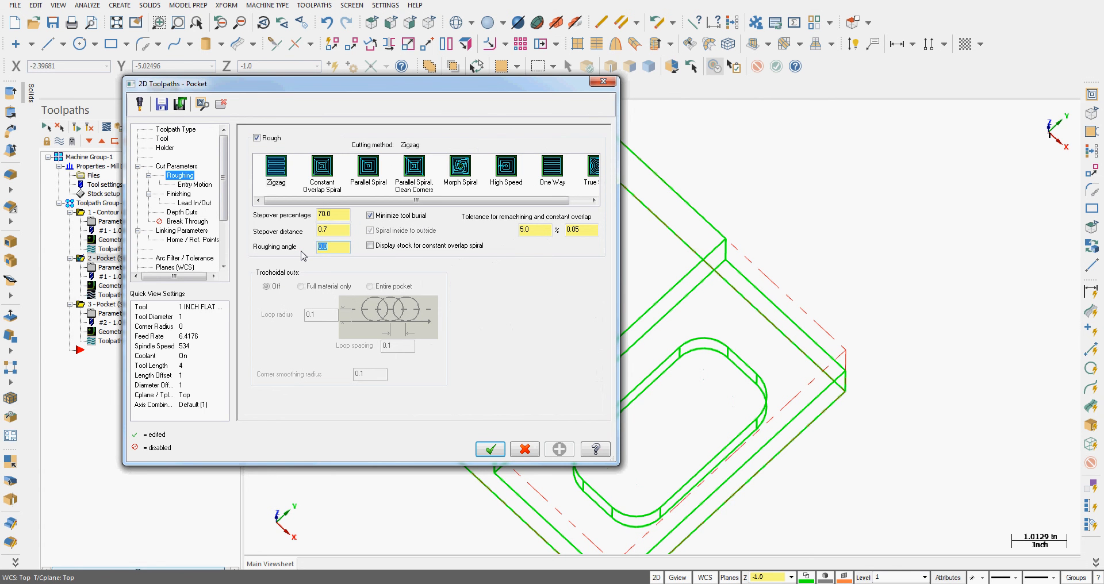
{"action": "type", "text": "90.0"}
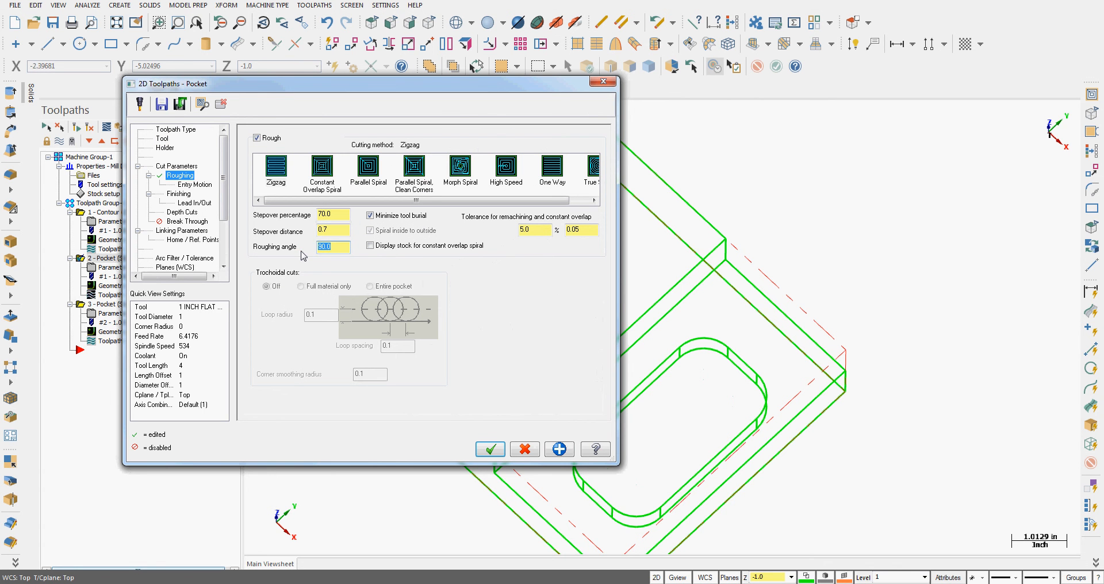
{"action": "left_click", "coordinate": [490, 449]}
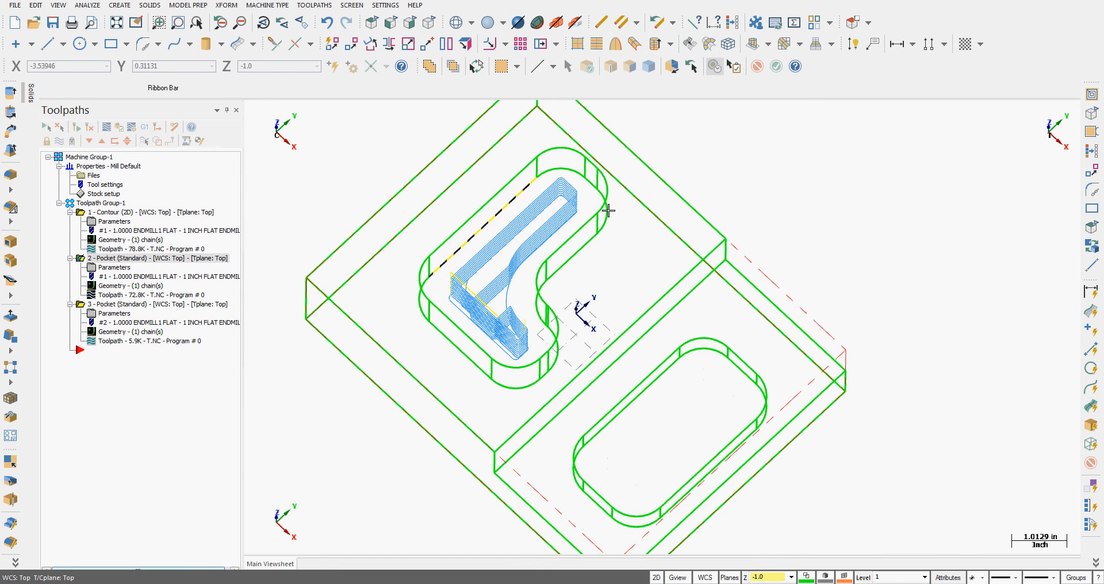
{"action": "mouse_move", "coordinate": [537, 352]}
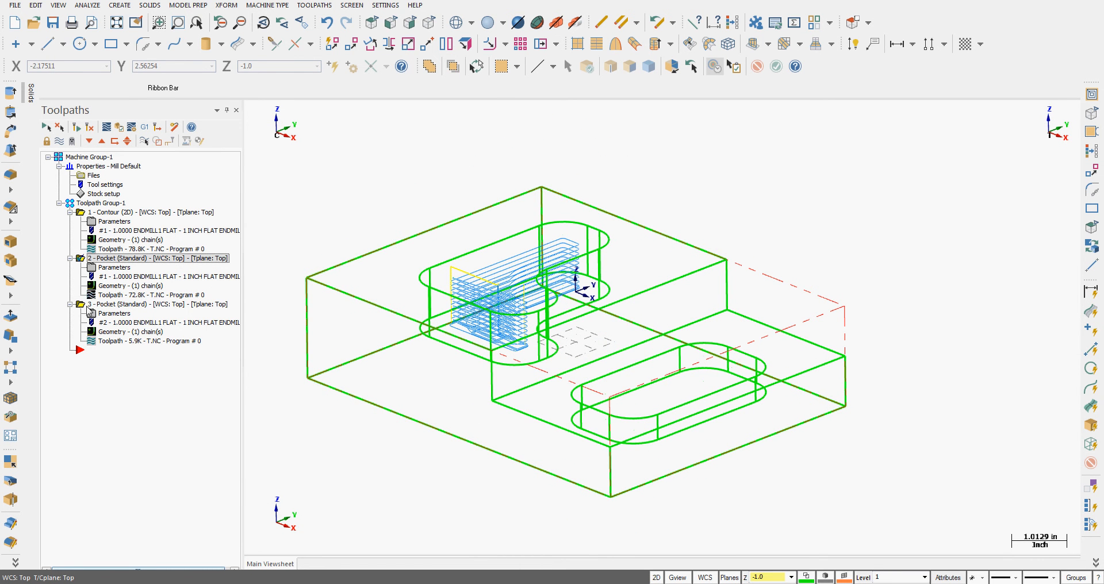
- Launch verification of the selected pocket operations in the simulator
{"action": "left_click", "coordinate": [155, 304]}
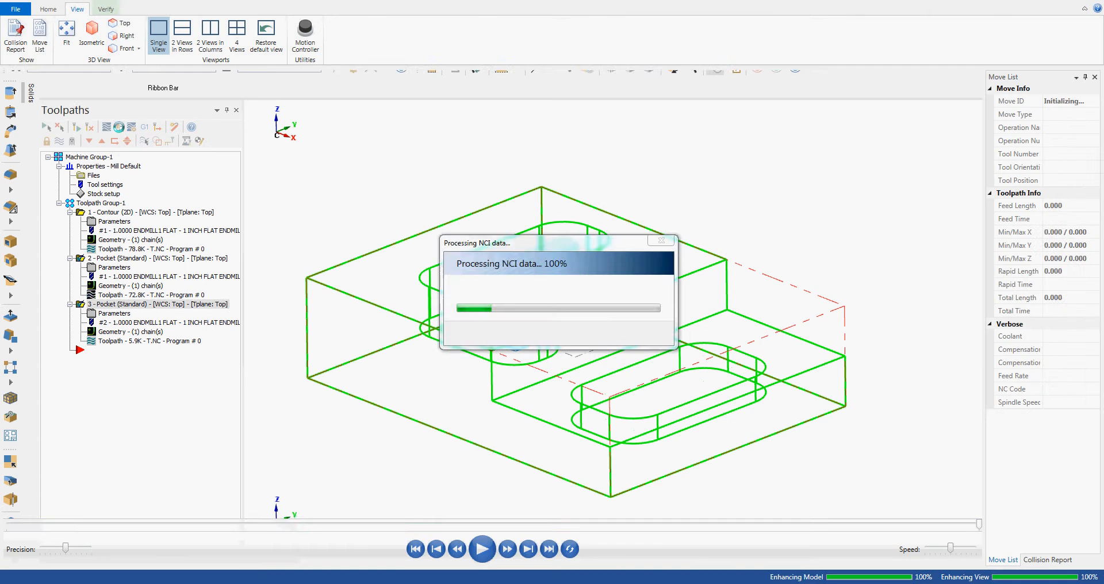
- Play the machining simulation of the pocket on the stock, then stop playback
{"action": "left_click", "coordinate": [482, 549]}
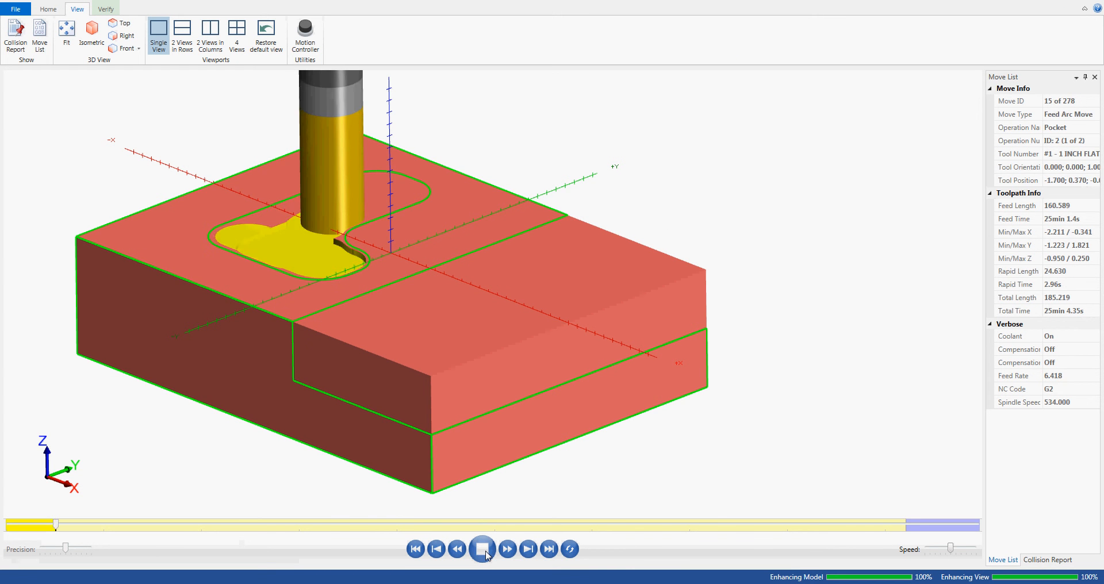
{"action": "left_click", "coordinate": [482, 549]}
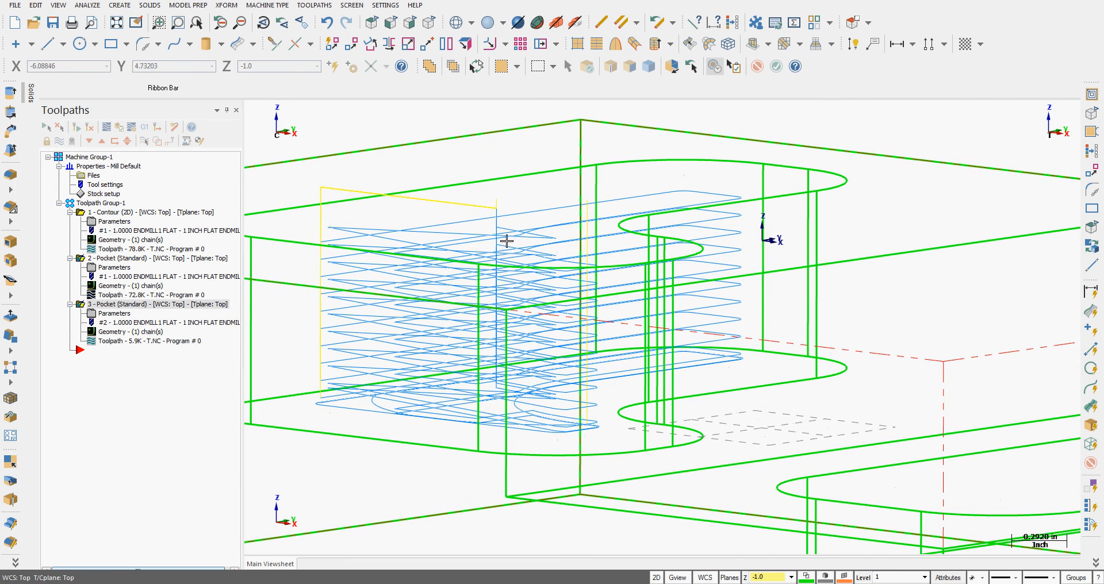
{"action": "mouse_move", "coordinate": [379, 264]}
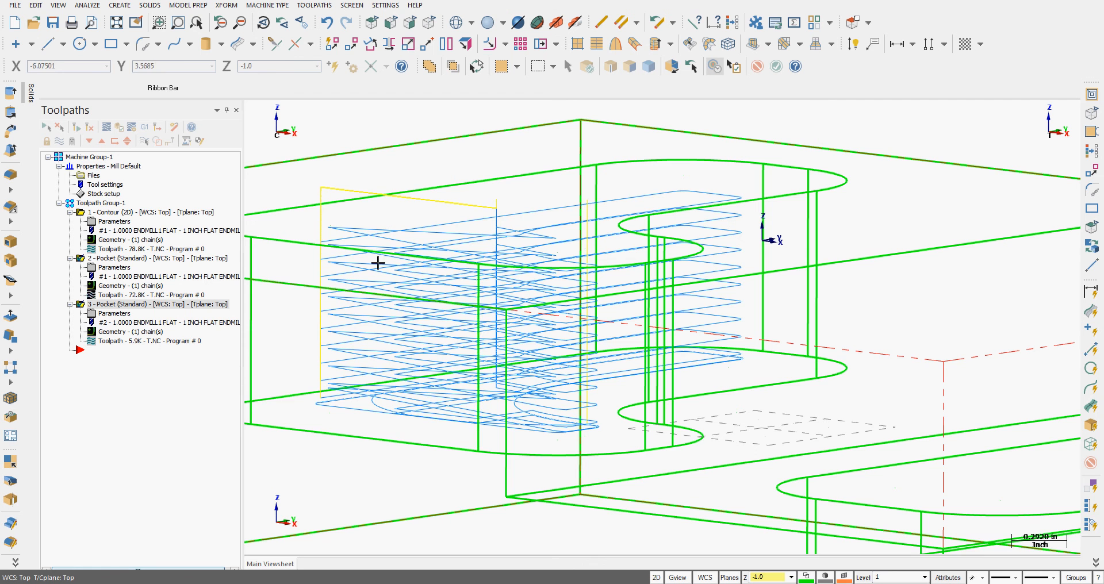